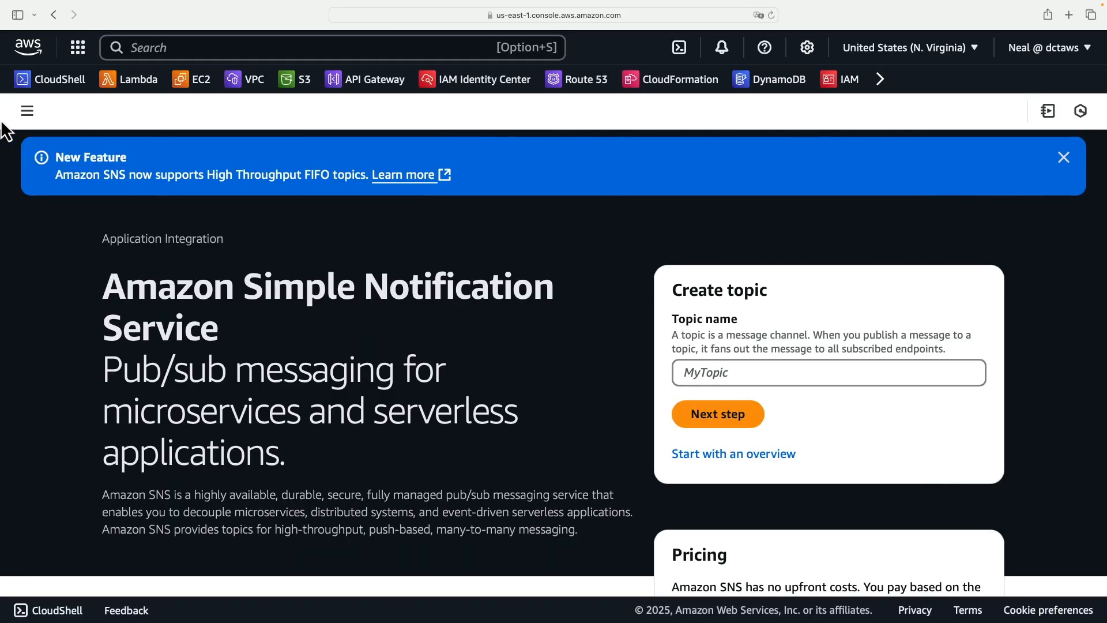
# - Create a Standard SNS topic named SendNotification from the Topics page
pyautogui.click(28, 111)
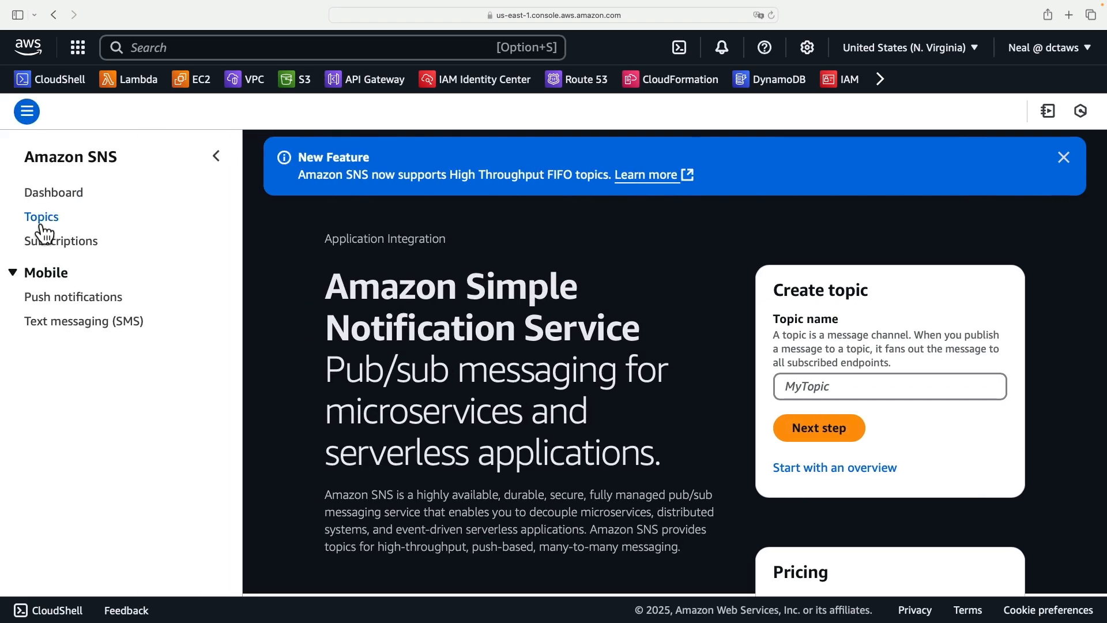
pyautogui.click(819, 427)
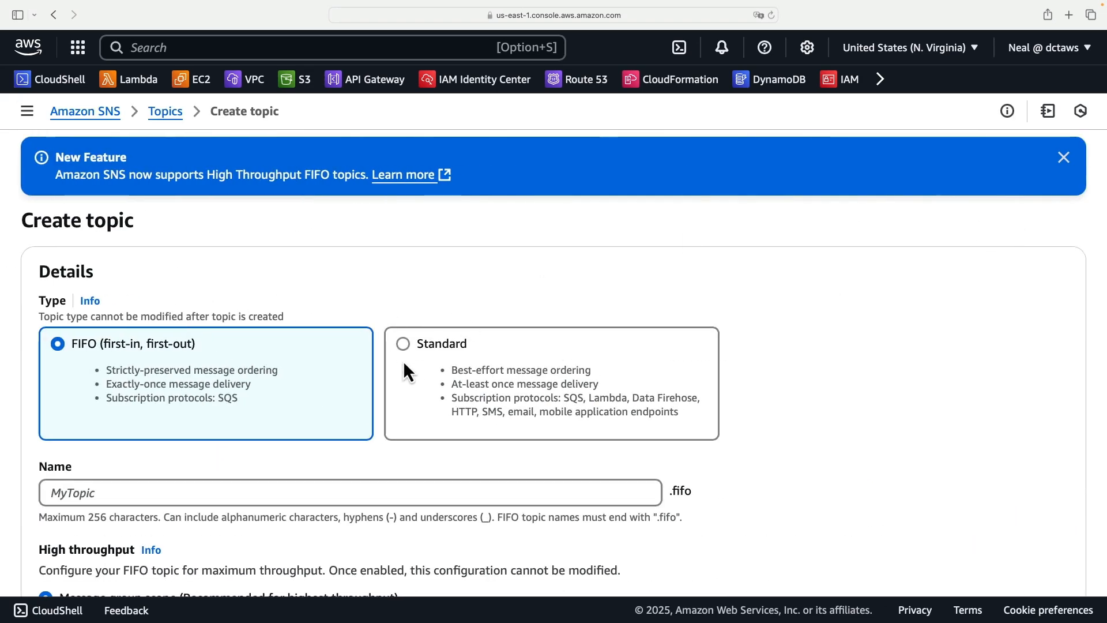
pyautogui.click(402, 343)
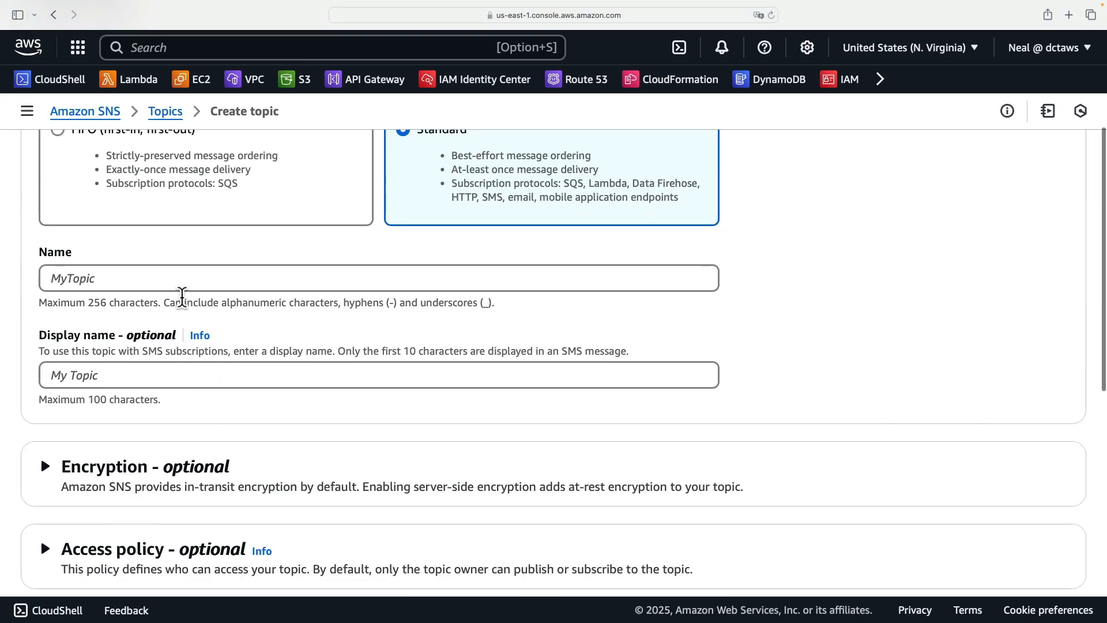
pyautogui.write('Se')
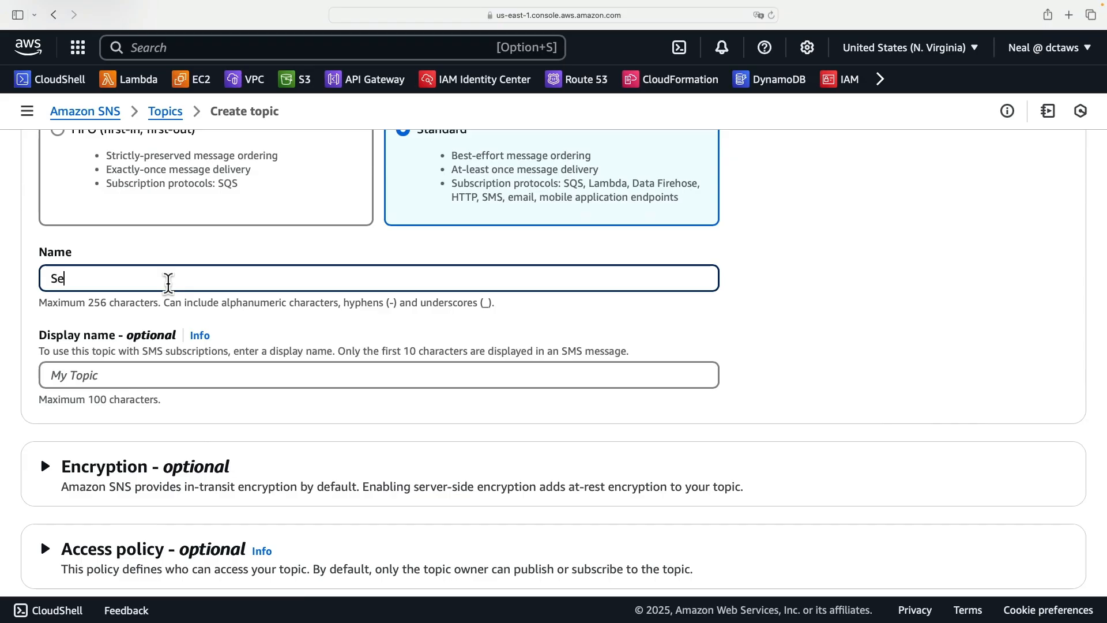
pyautogui.write('SendNotification')
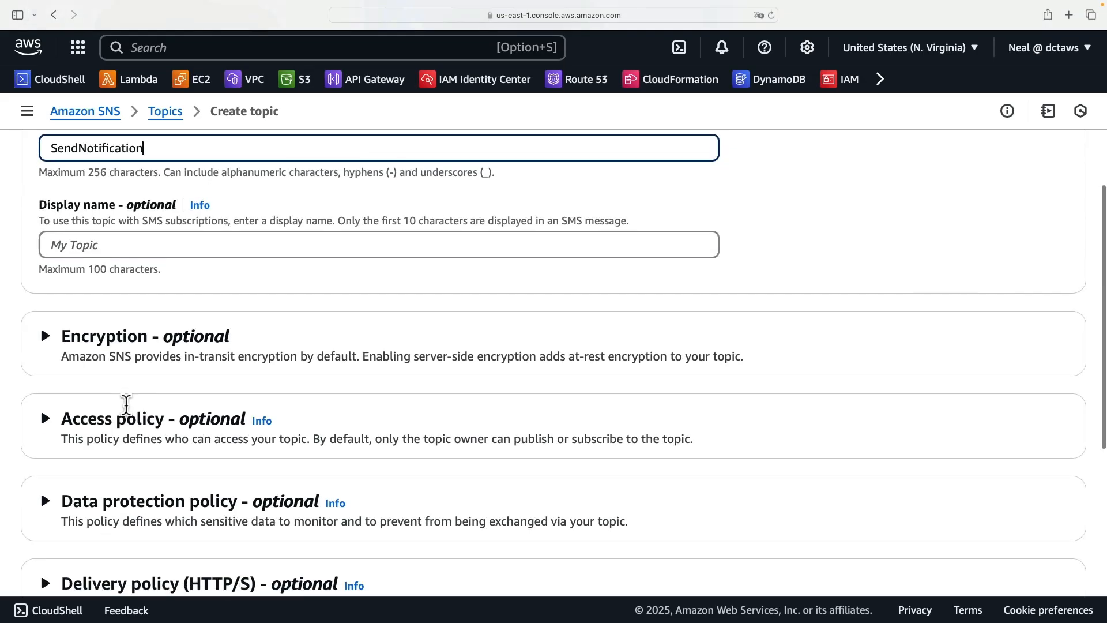
pyautogui.scroll(-3)
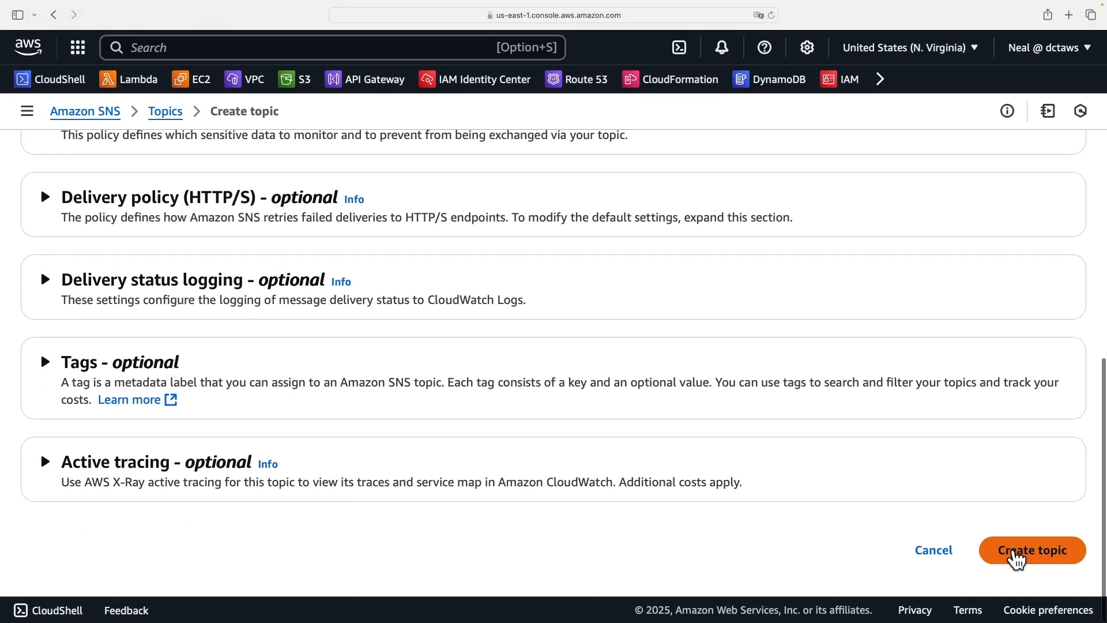
pyautogui.click(1034, 550)
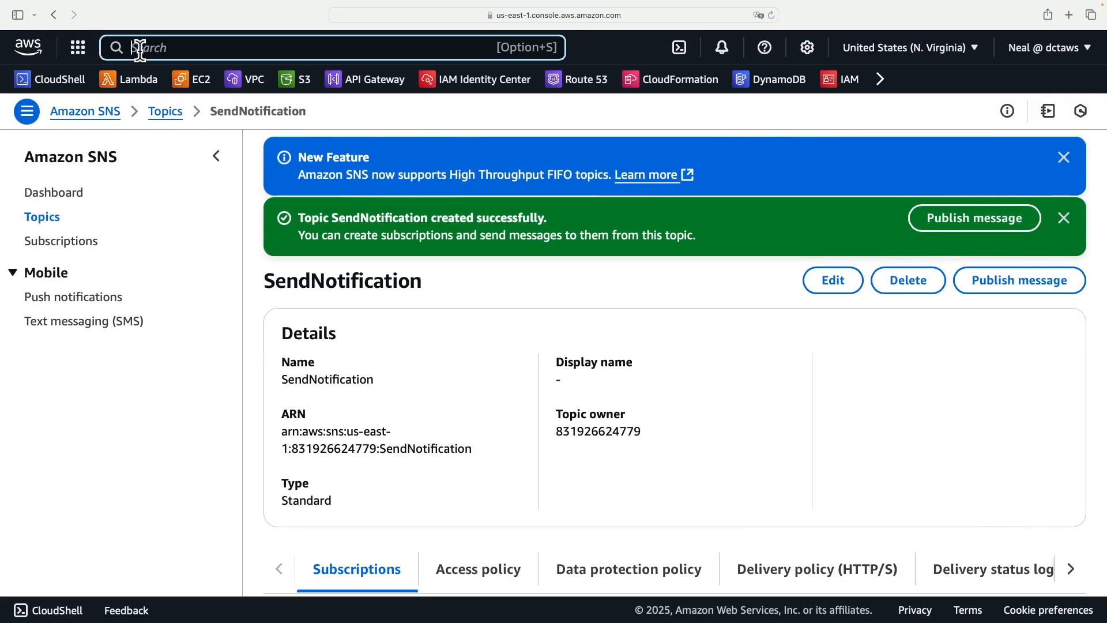
# - Find SQS via console search and create a Standard queue named MySQSQueue with defaults
pyautogui.write('sqs')
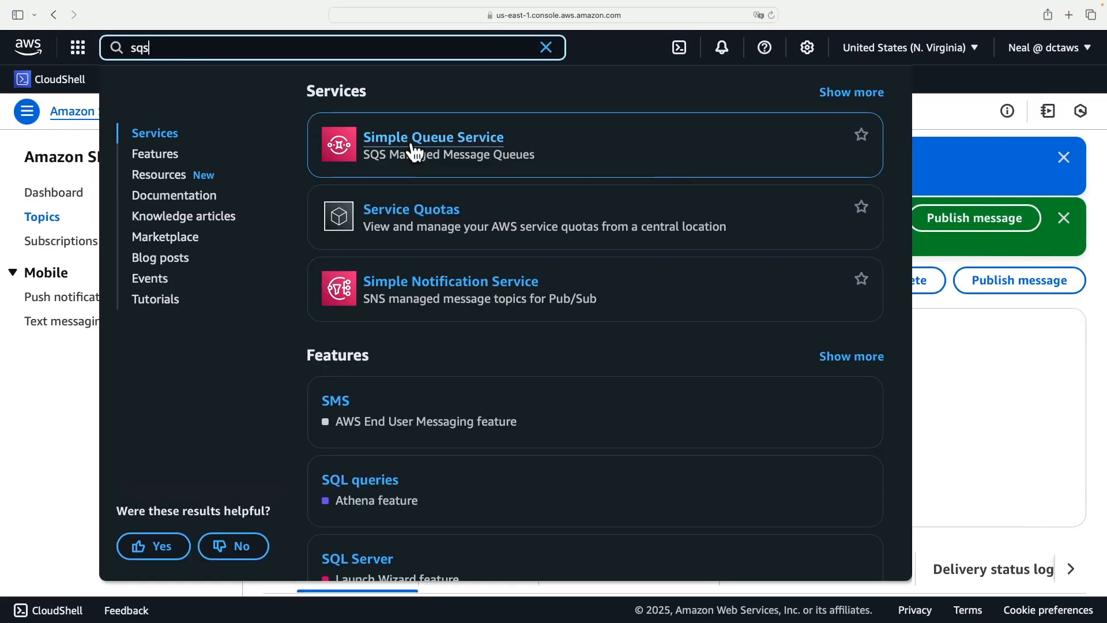
pyautogui.click(434, 137)
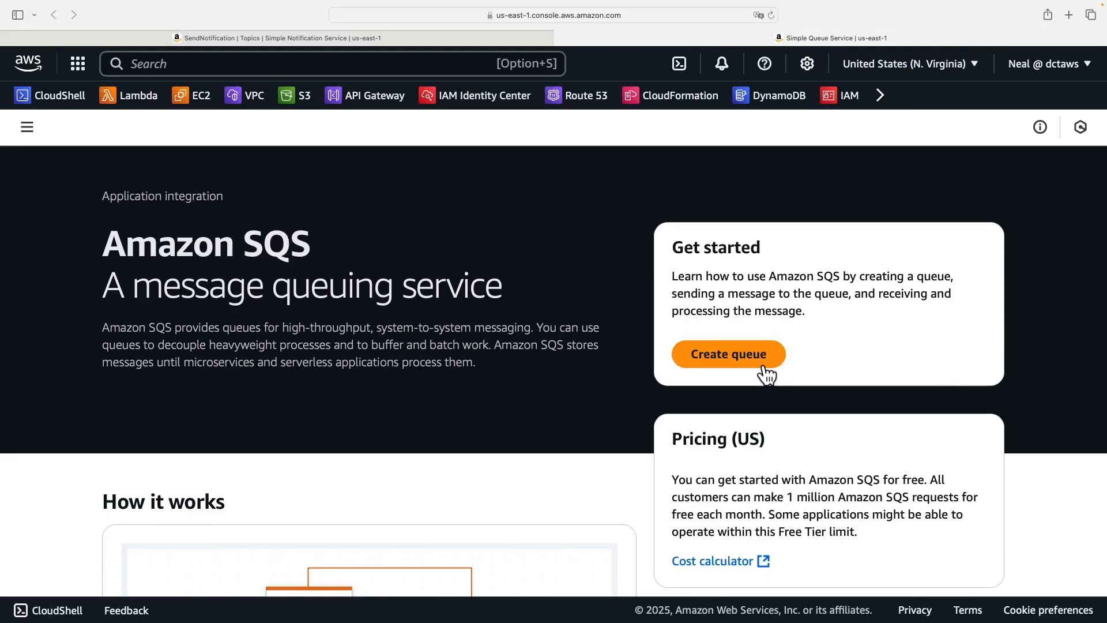
pyautogui.click(729, 354)
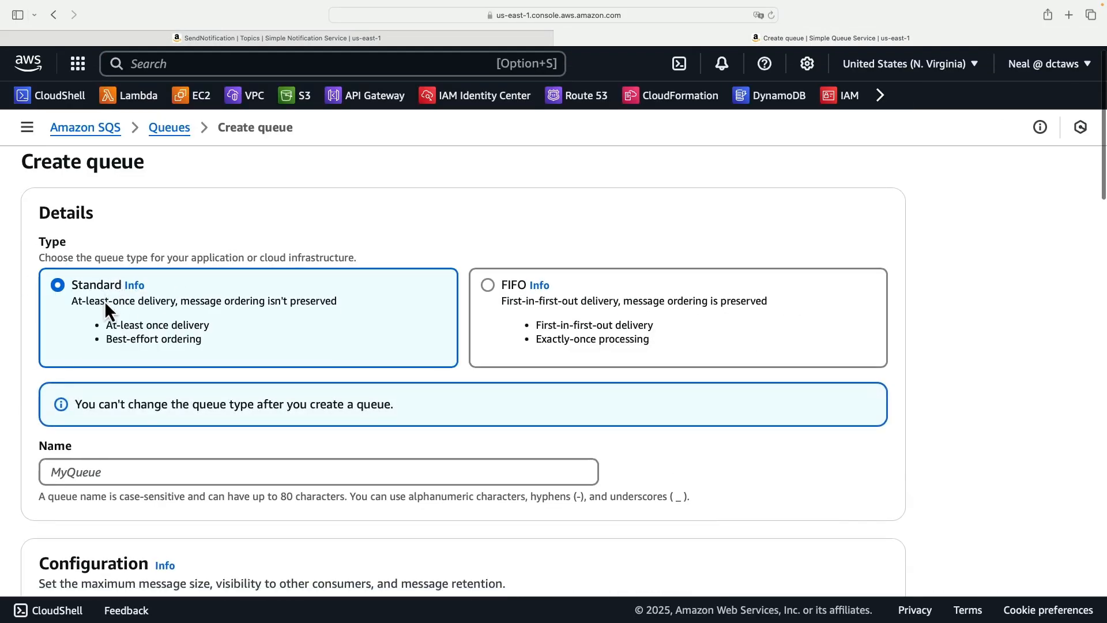
pyautogui.scroll(-3)
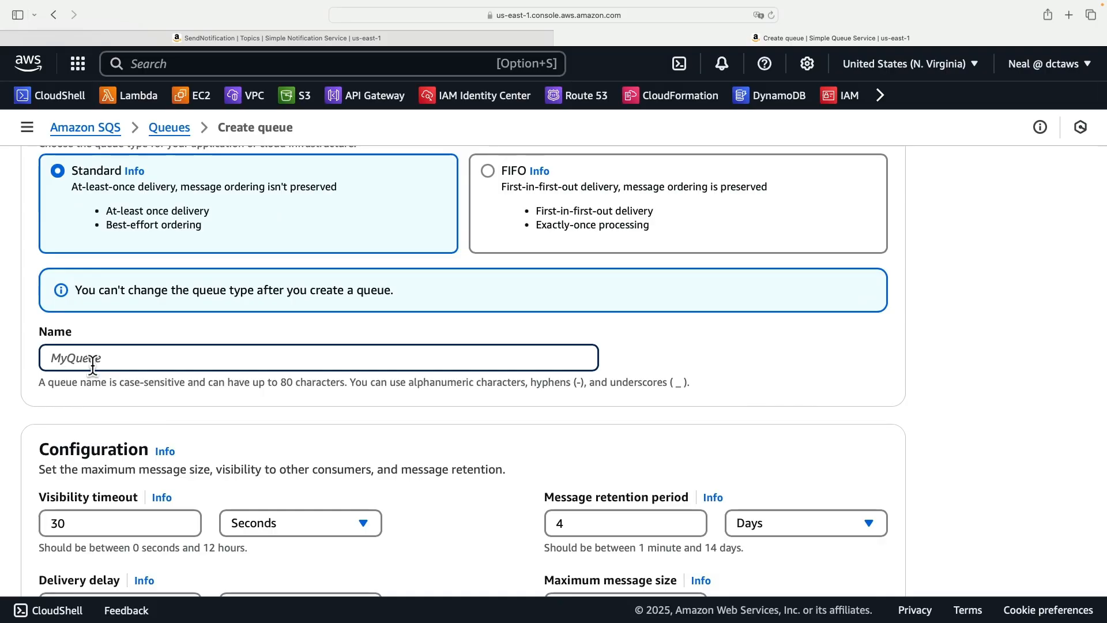
pyautogui.write('MyS')
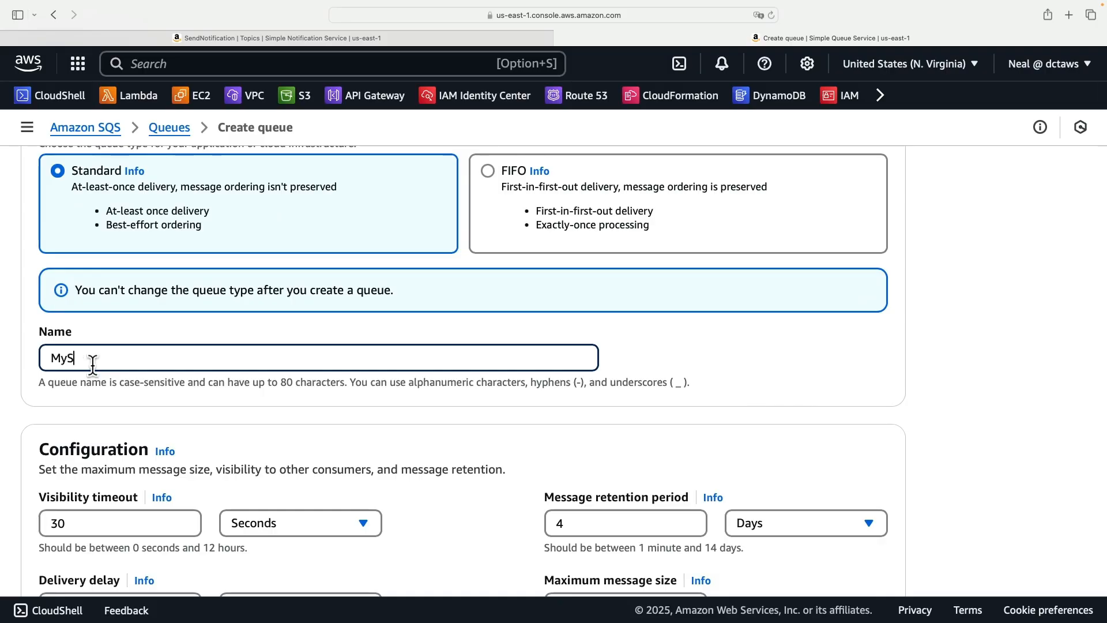
pyautogui.scroll(-3)
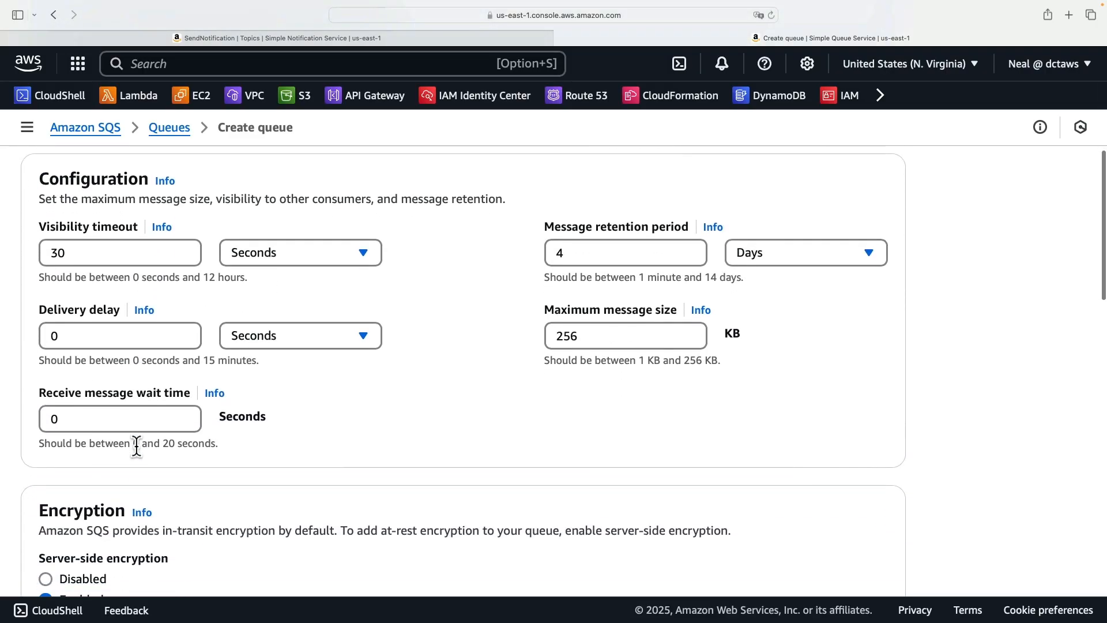
pyautogui.scroll(-3)
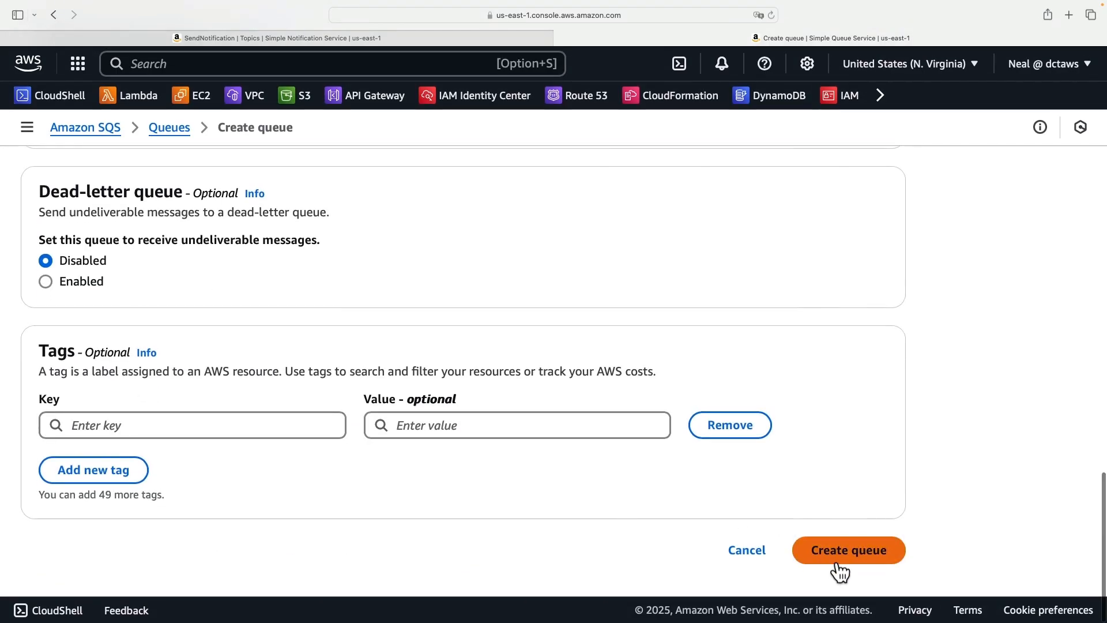
pyautogui.click(849, 550)
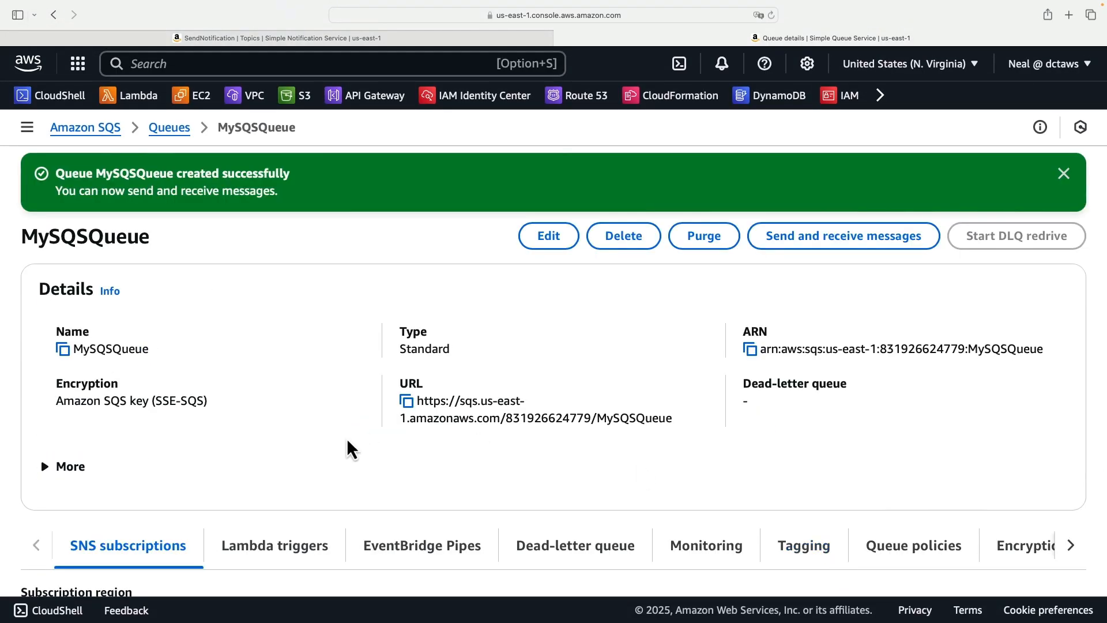
# - Subscribe MySQSQueue to the SendNotification topic ARN and save the subscription
pyautogui.scroll(-3)
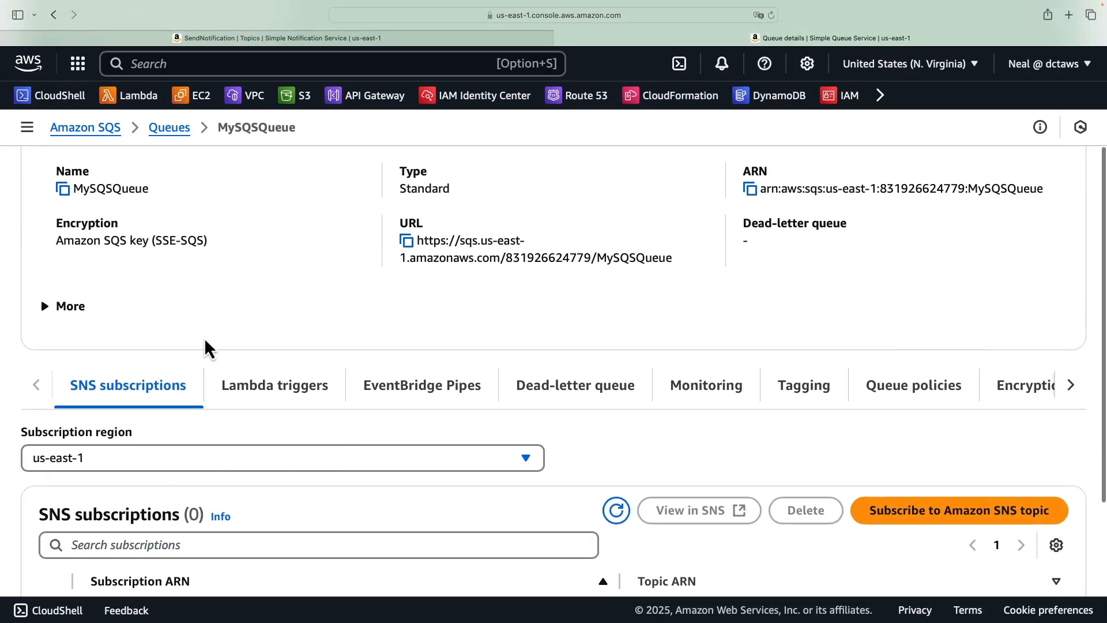
pyautogui.scroll(-3)
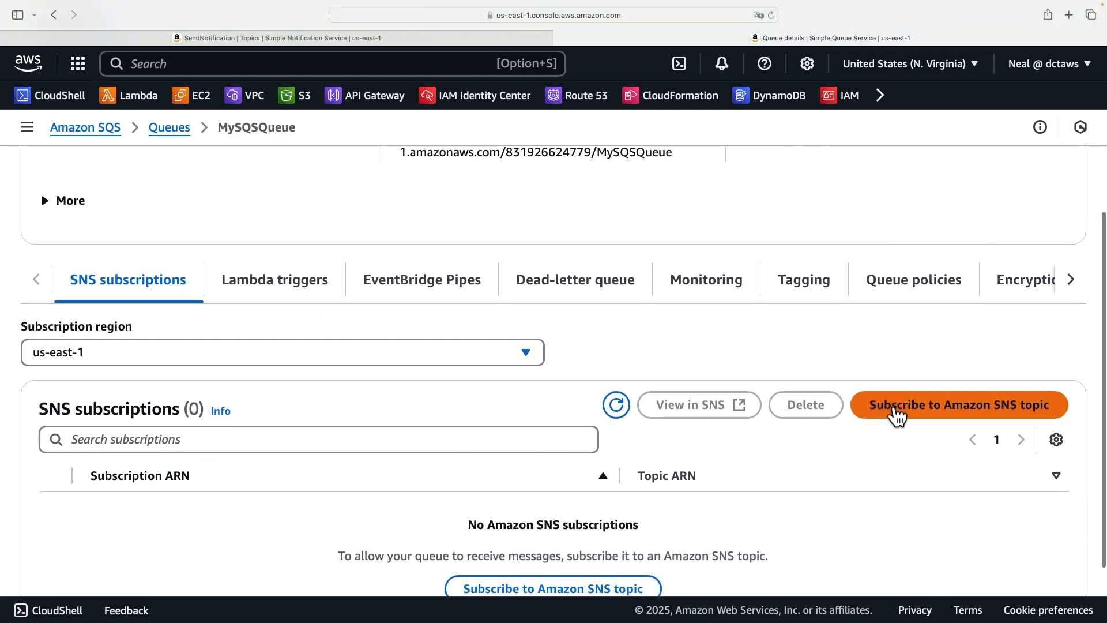
pyautogui.click(959, 405)
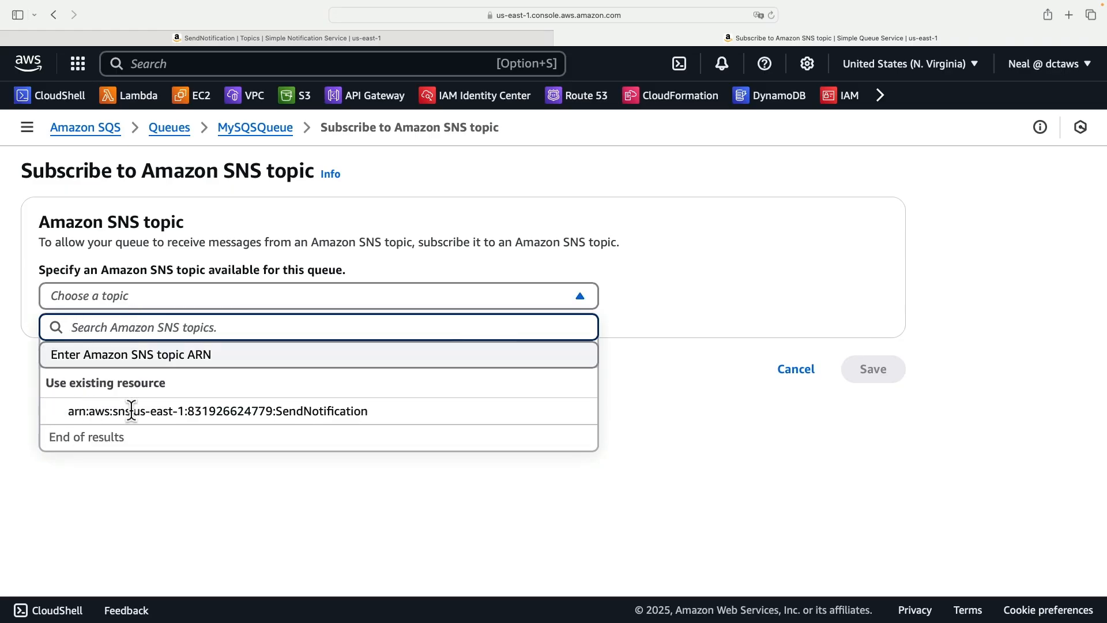
pyautogui.click(217, 411)
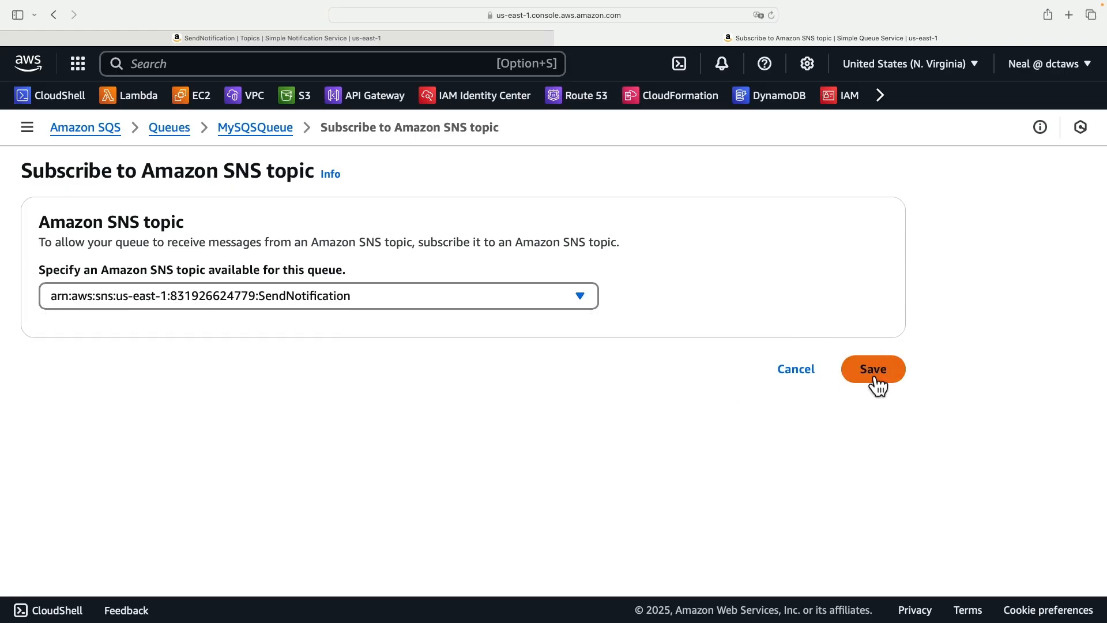
pyautogui.click(873, 369)
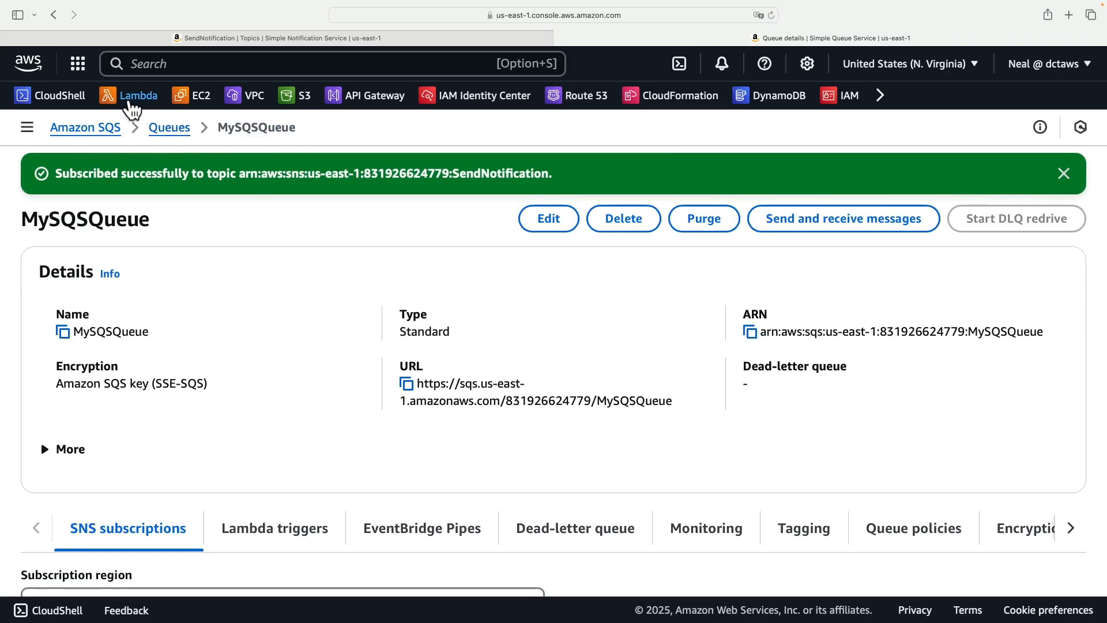
# - Start a new Lambda function in a new tab with Python 3.13 runtime and begin its name 'My'
pyautogui.rightClick(138, 95)
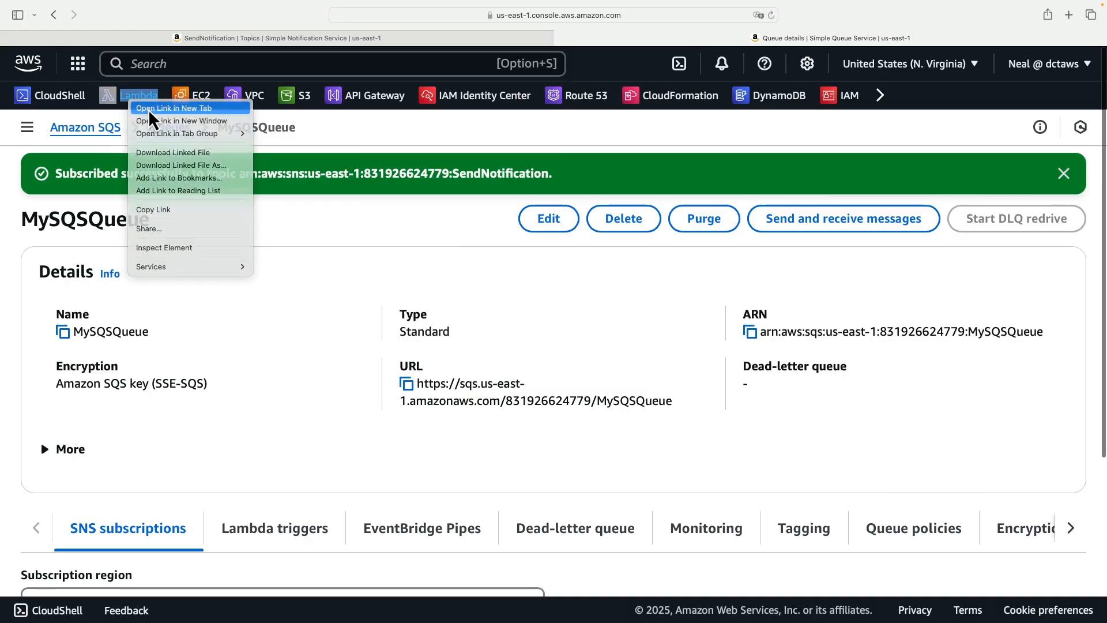
pyautogui.click(174, 108)
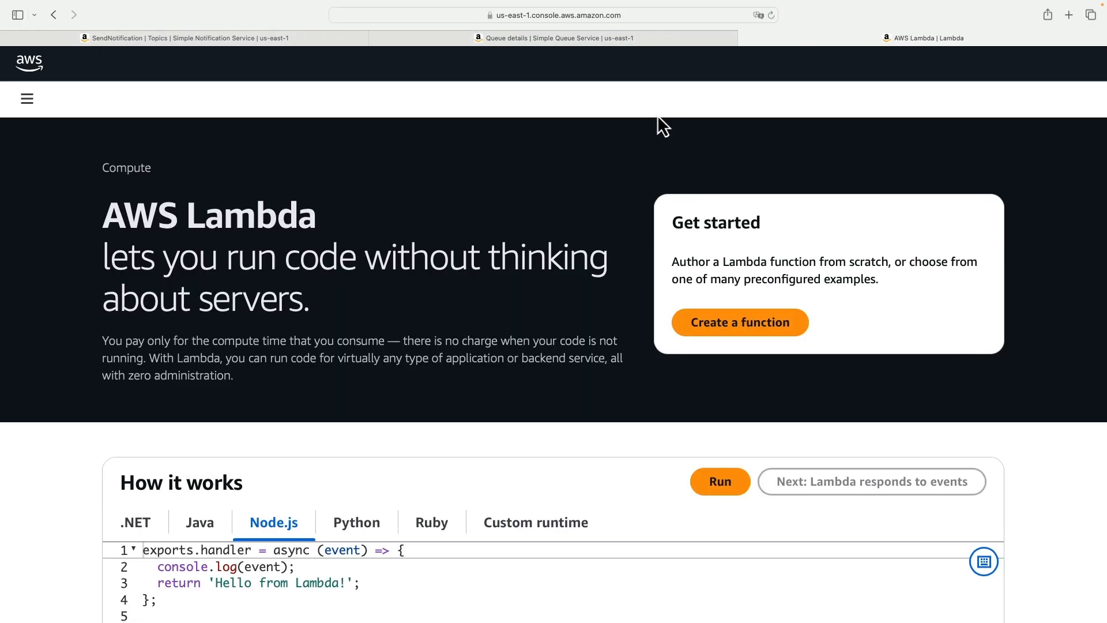
pyautogui.click(741, 322)
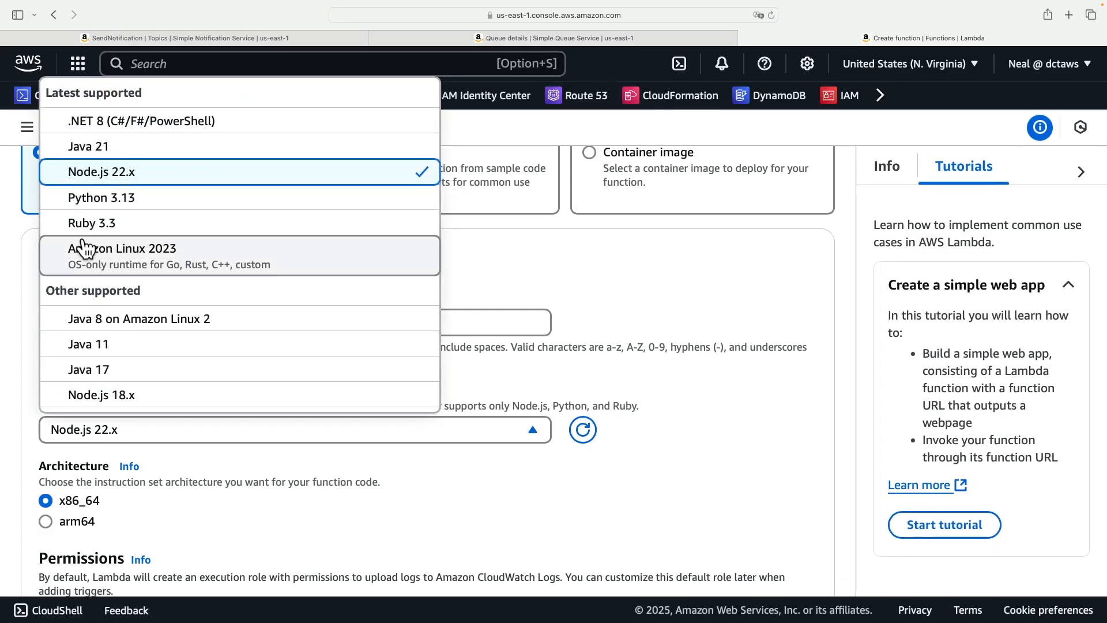
pyautogui.moveTo(118, 210)
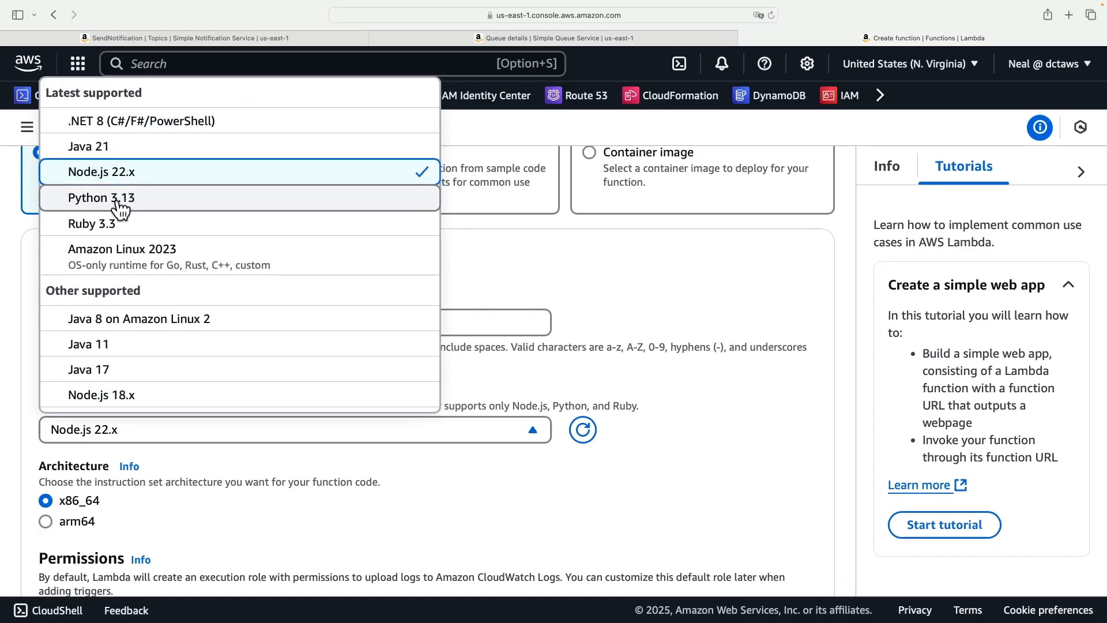
pyautogui.click(102, 198)
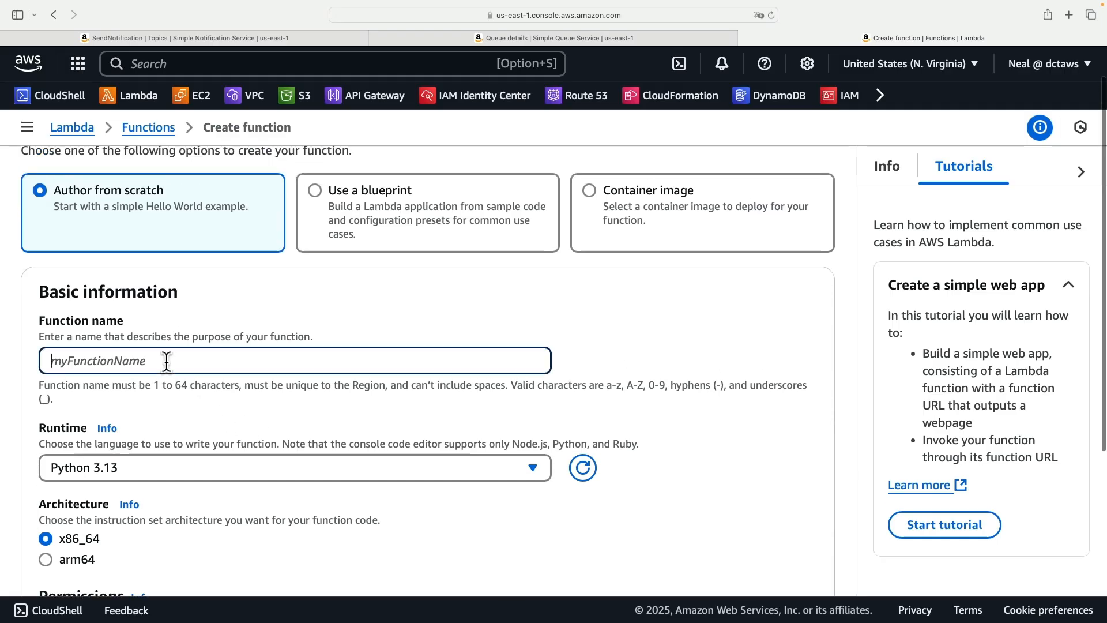
pyautogui.write('My')
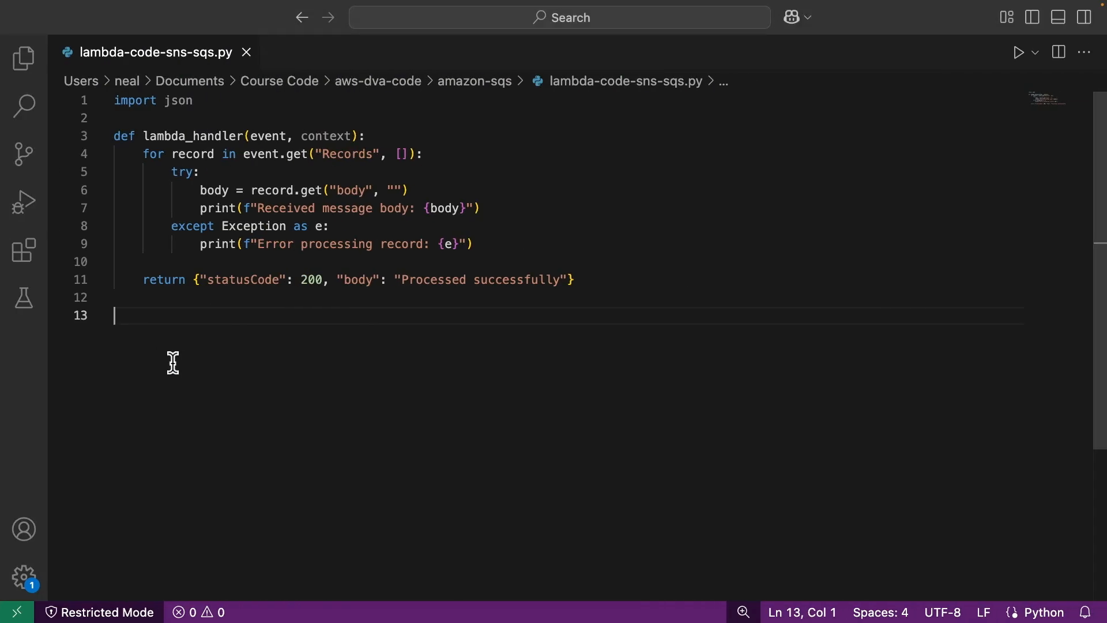
pyautogui.moveTo(514, 97)
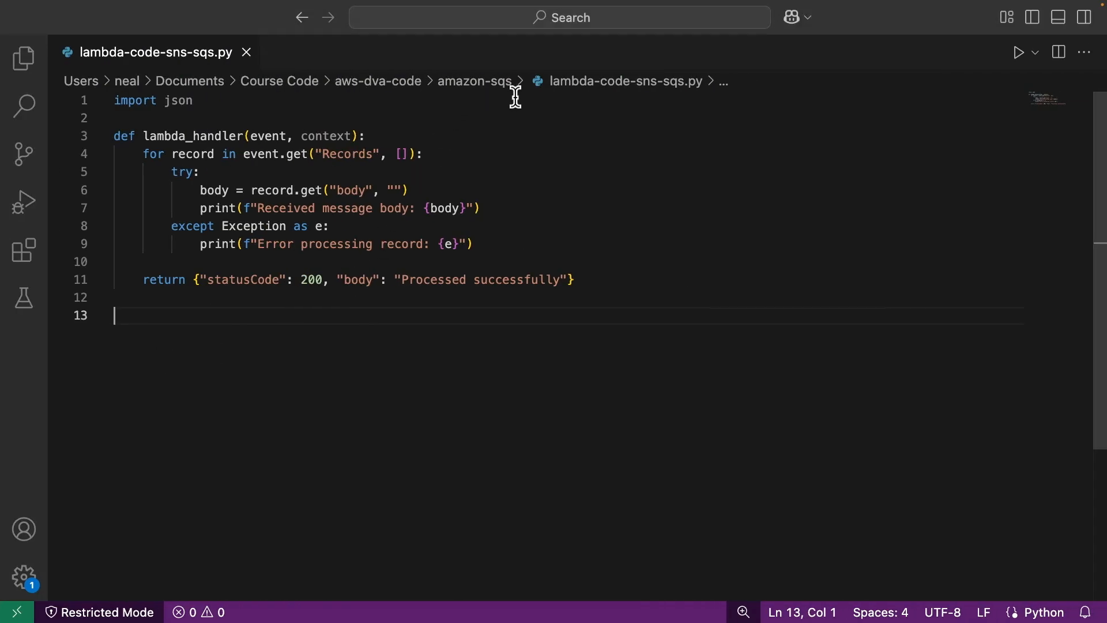
pyautogui.moveTo(651, 97)
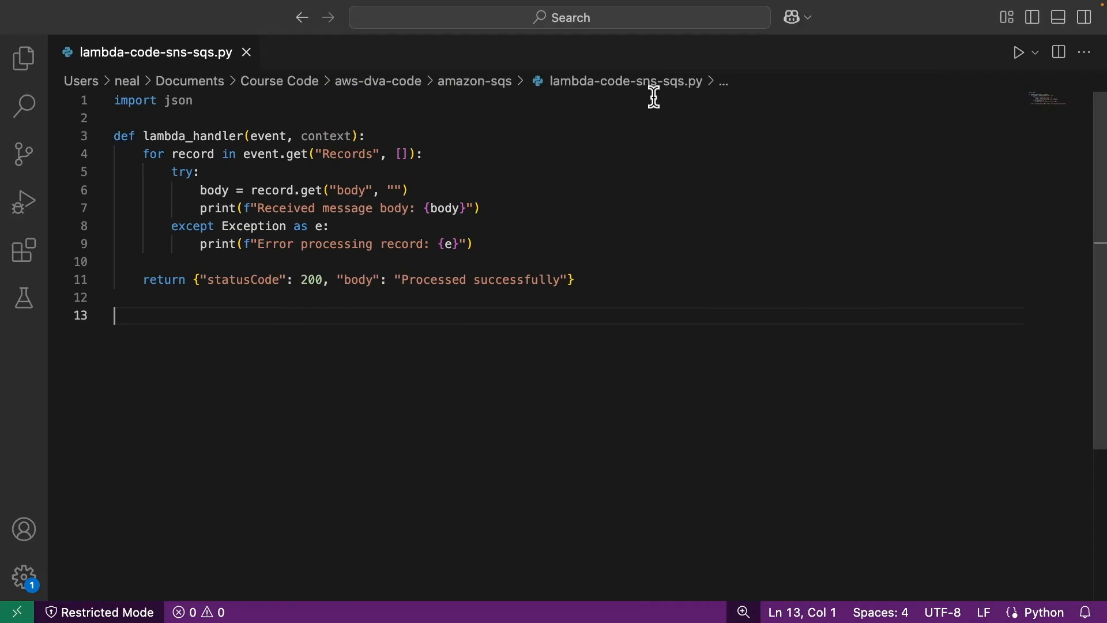
pyautogui.moveTo(601, 294)
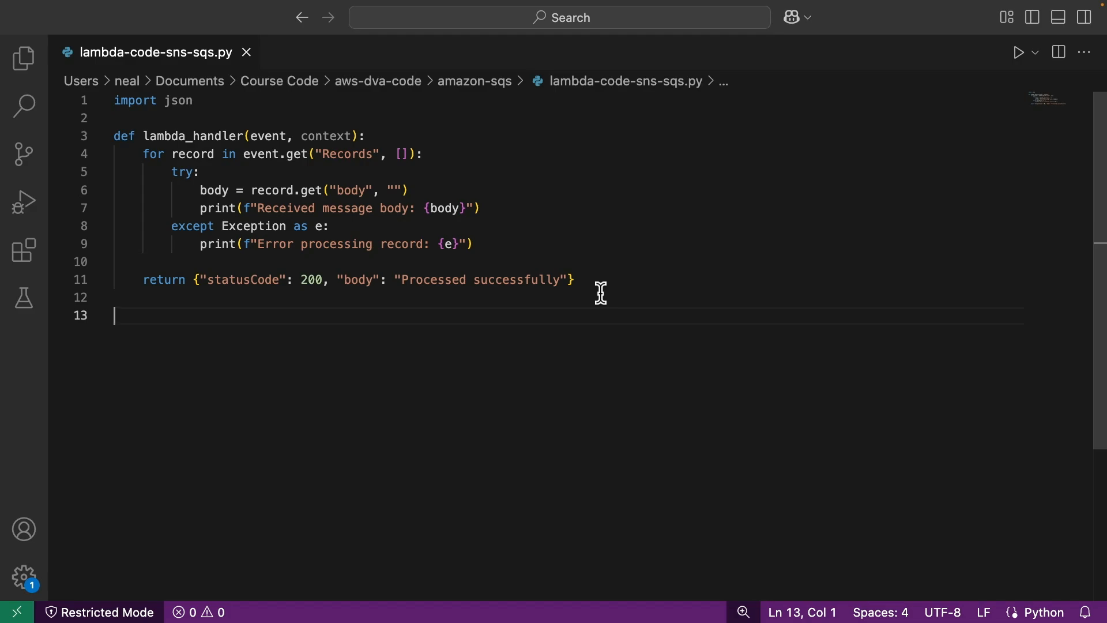
# - Select all of lambda-code-sns-sqs.py in VS Code to copy the handler code
pyautogui.press('Ctrl+a')
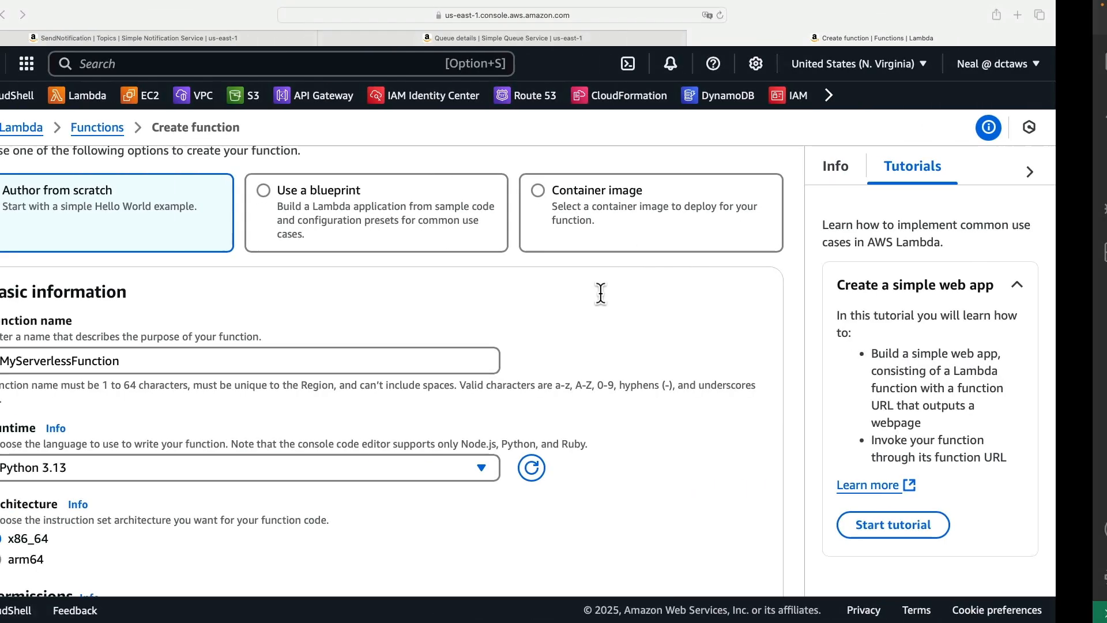
# - Create MyServerlessFunction and deploy the pasted SQS message-handler code in lambda_function.py
pyautogui.scroll(-3)
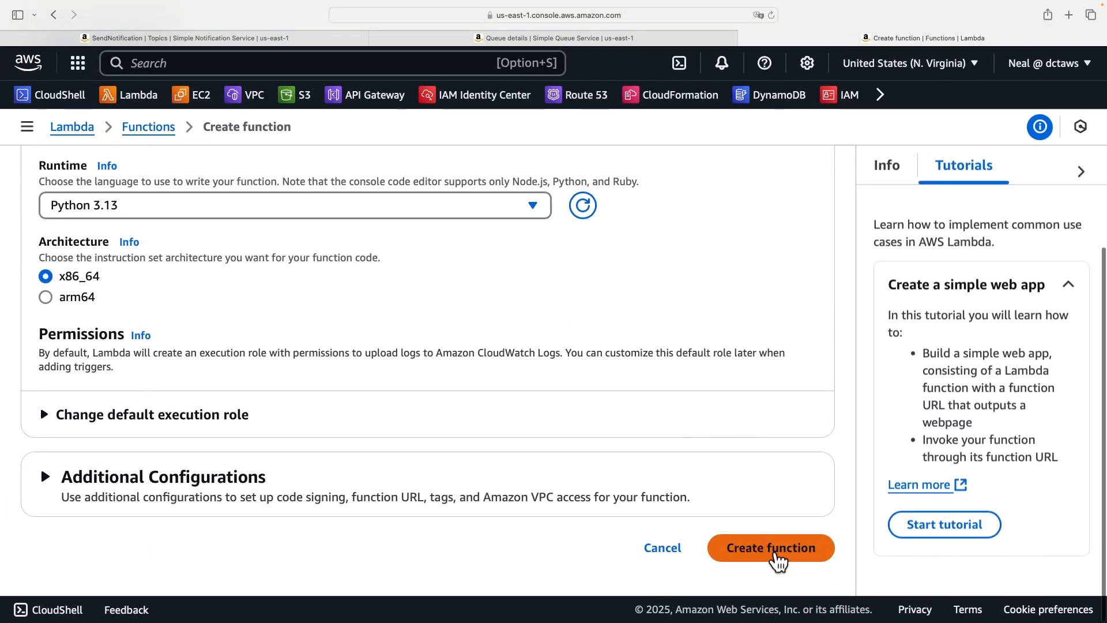
pyautogui.click(771, 548)
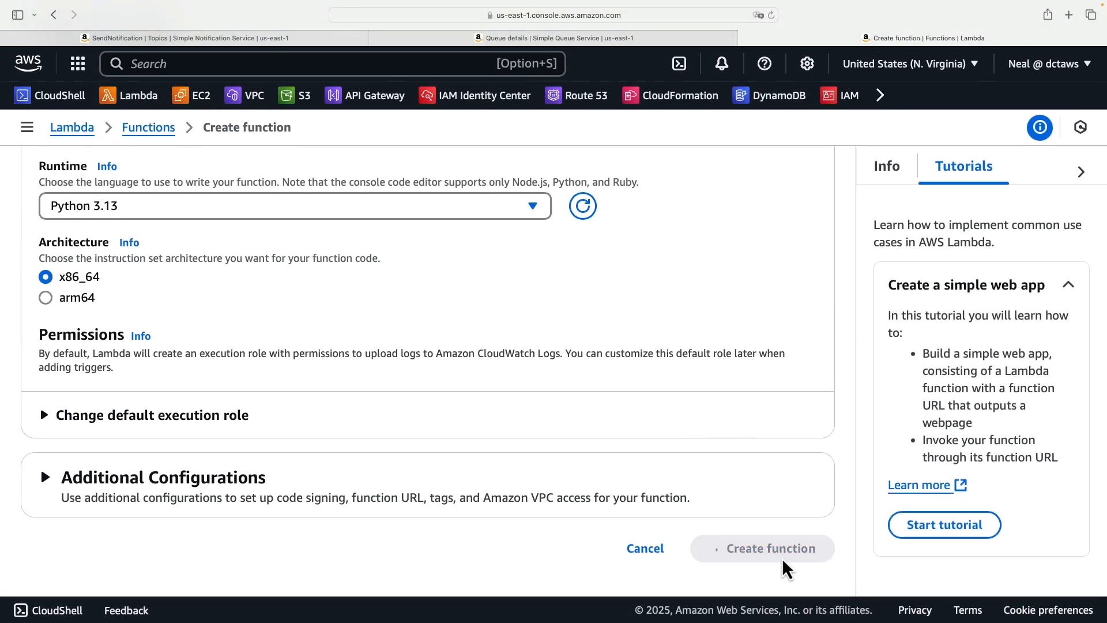
pyautogui.click(763, 549)
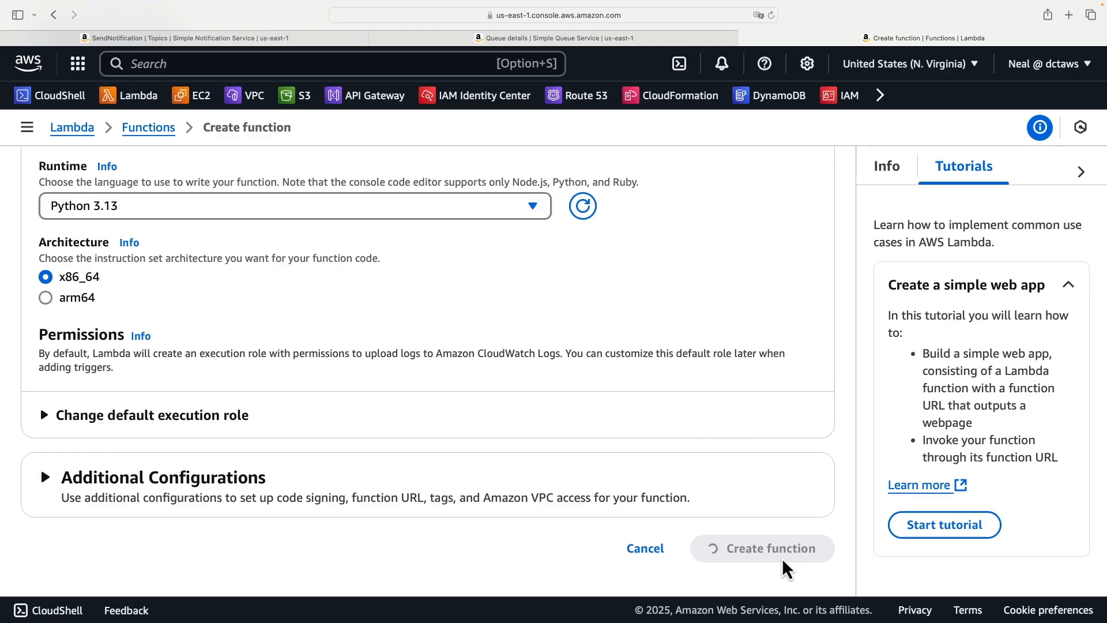
pyautogui.click(763, 549)
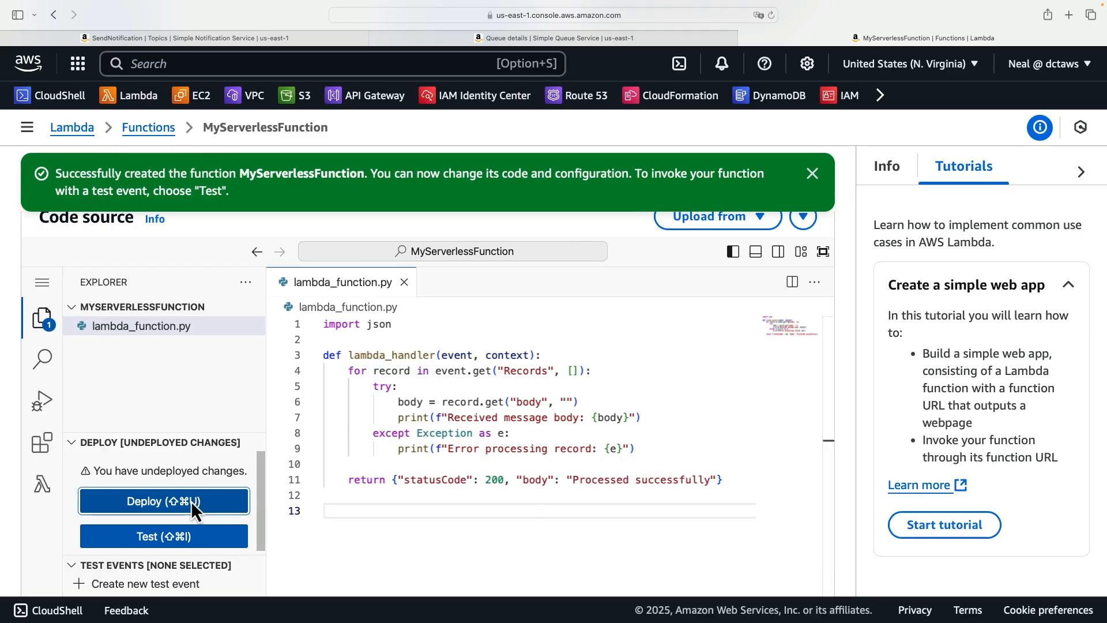
pyautogui.click(164, 500)
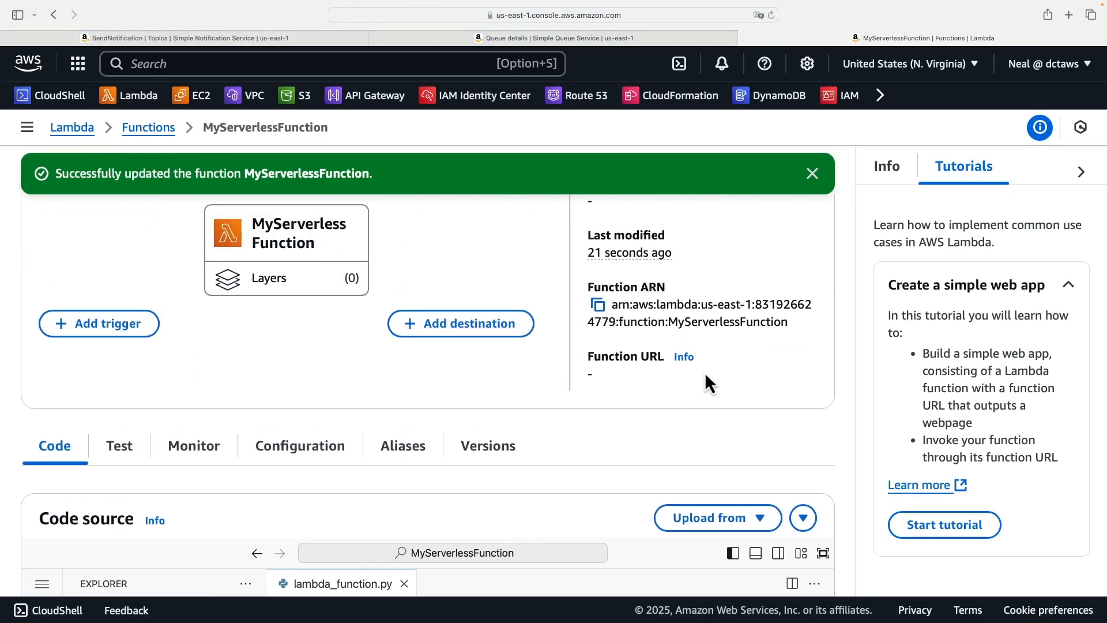
pyautogui.moveTo(200, 406)
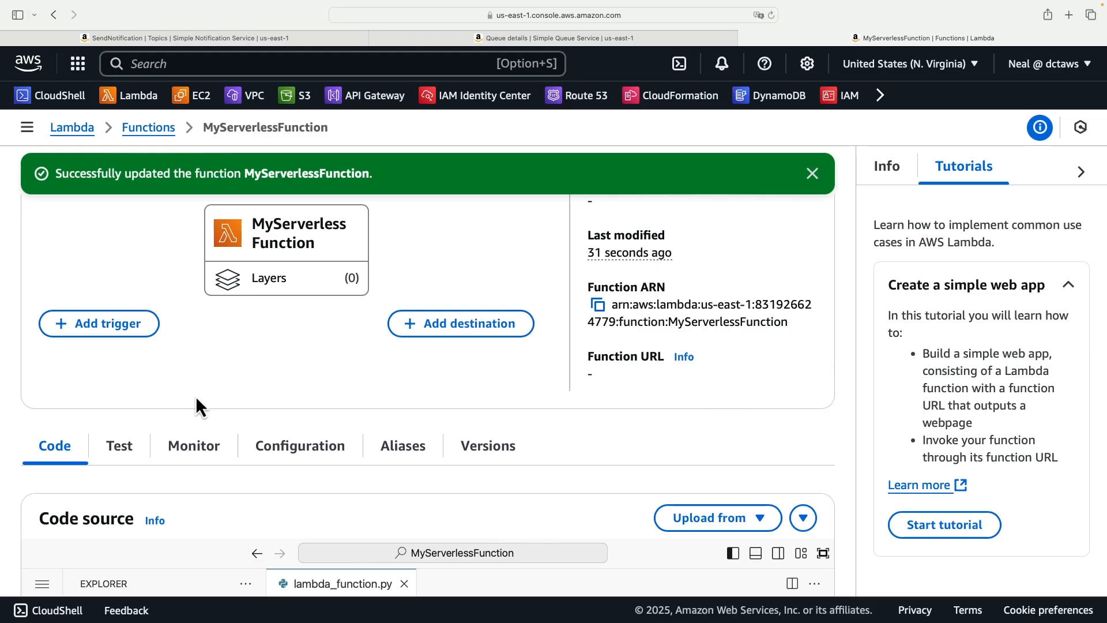
# - From Configuration > Permissions, open execution role MyServerlessFunction-role-552gwtzf in IAM for adding permissions
pyautogui.click(300, 445)
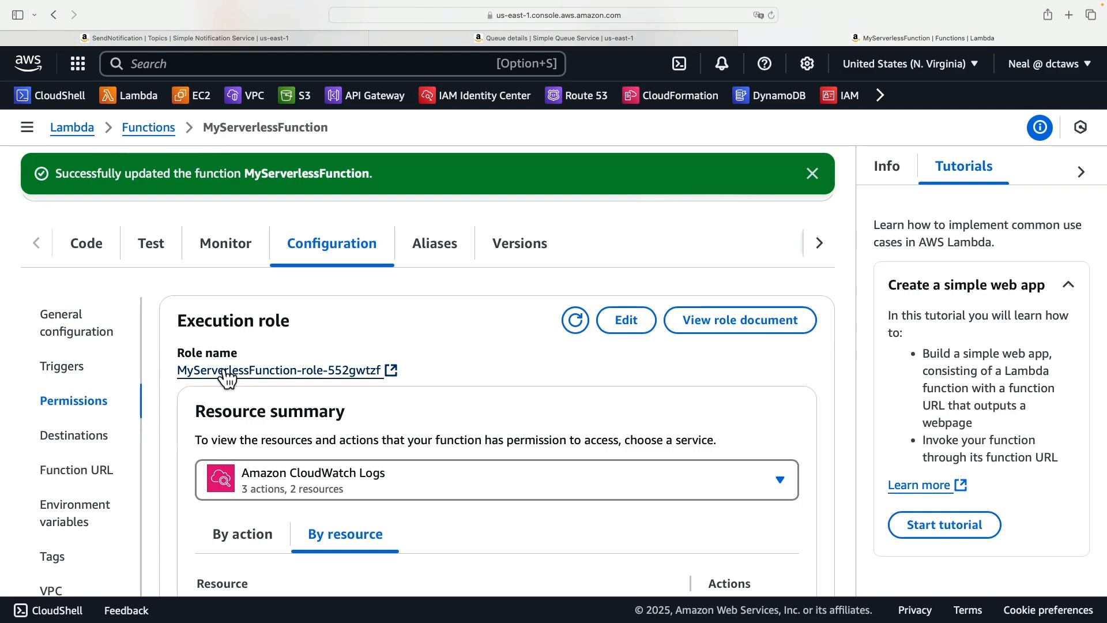
pyautogui.click(278, 370)
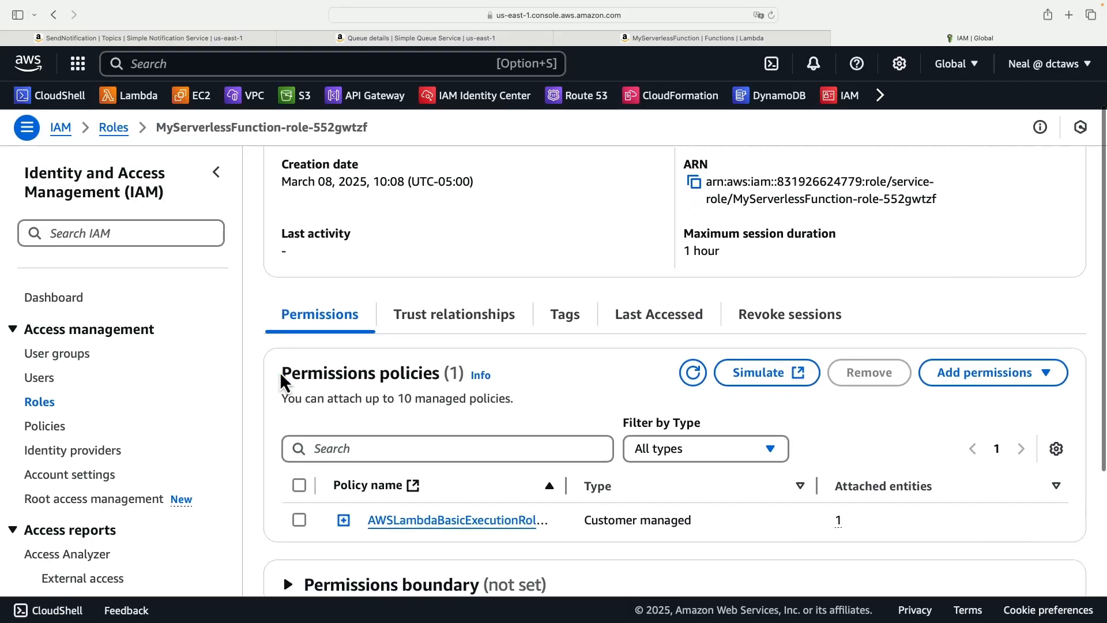
pyautogui.scroll(-3)
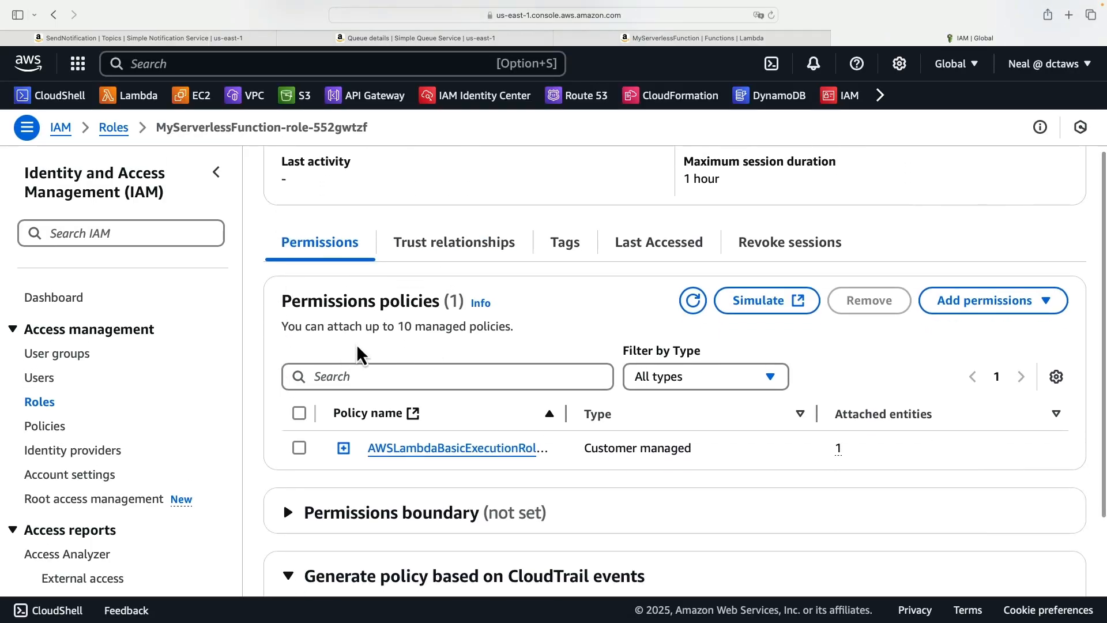
pyautogui.click(993, 300)
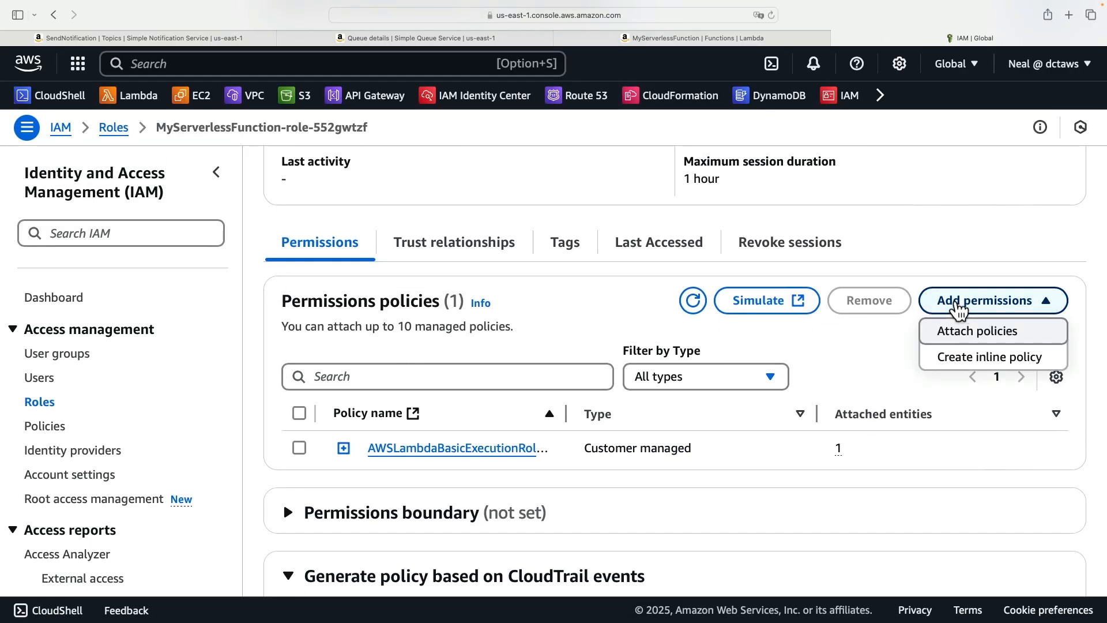
# - Attach the AWSLambdaSQSQueueExecutionRole managed policy to the execution role
pyautogui.click(977, 331)
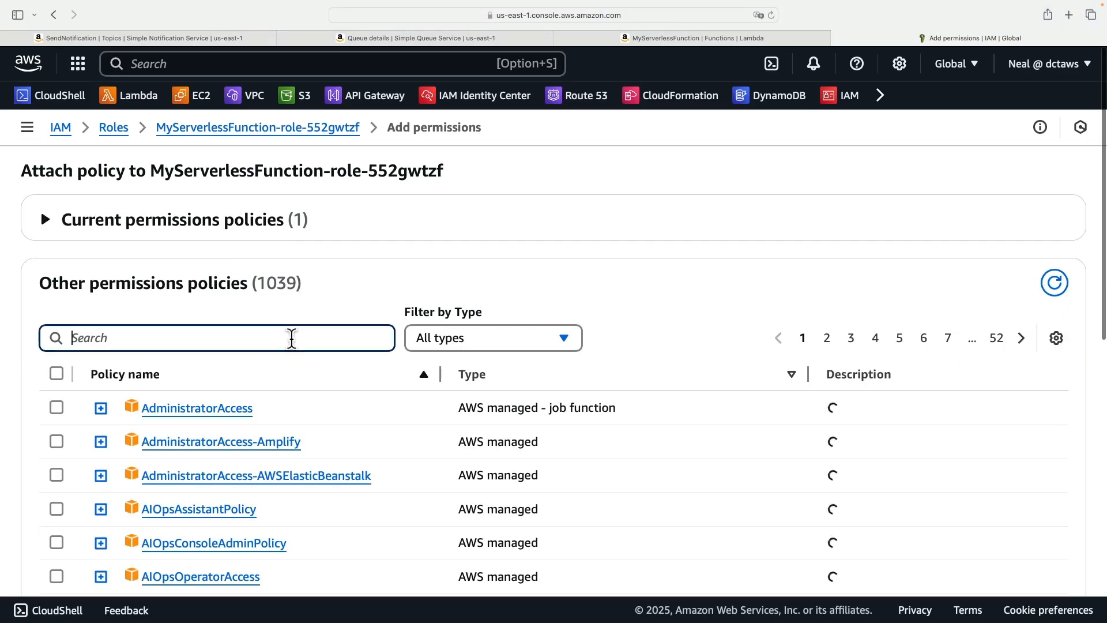
pyautogui.write('sqs')
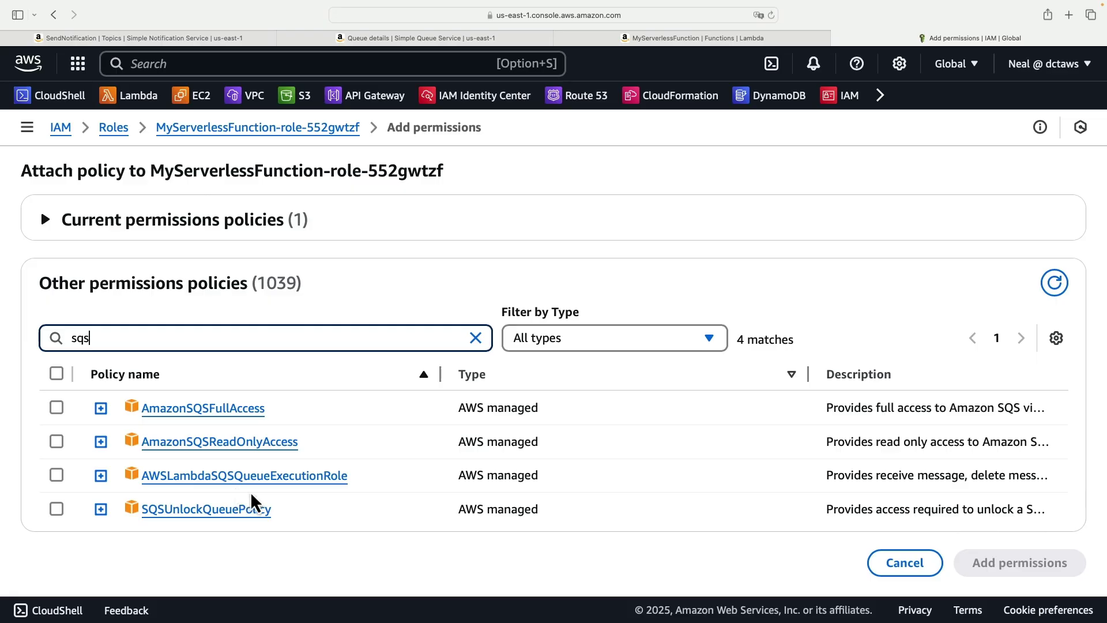
pyautogui.click(55, 475)
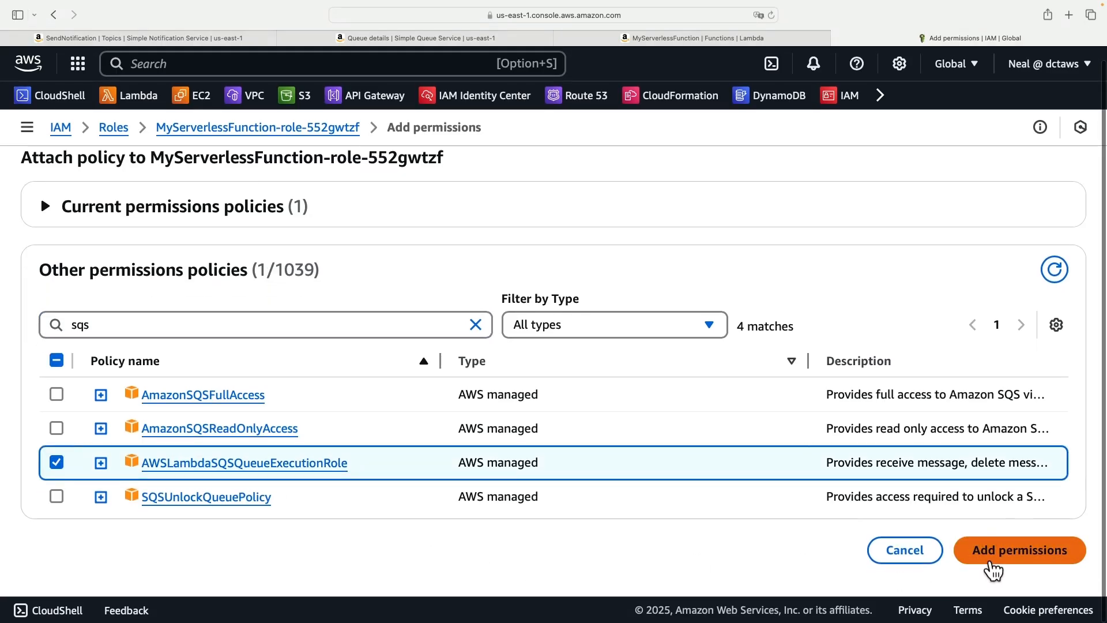
pyautogui.click(1019, 550)
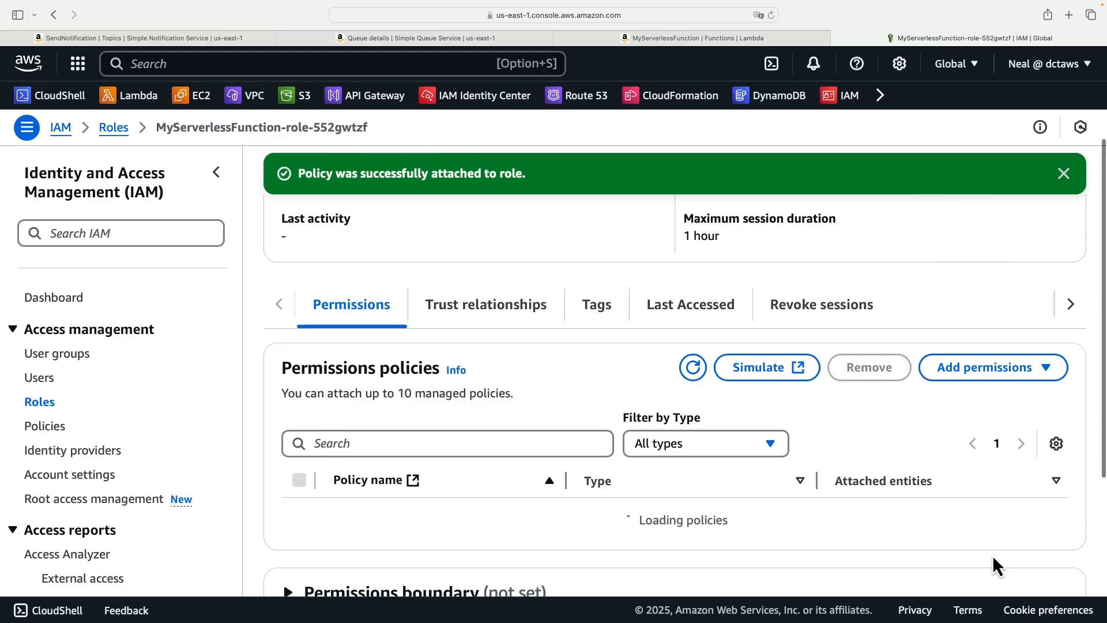
pyautogui.scroll(-3)
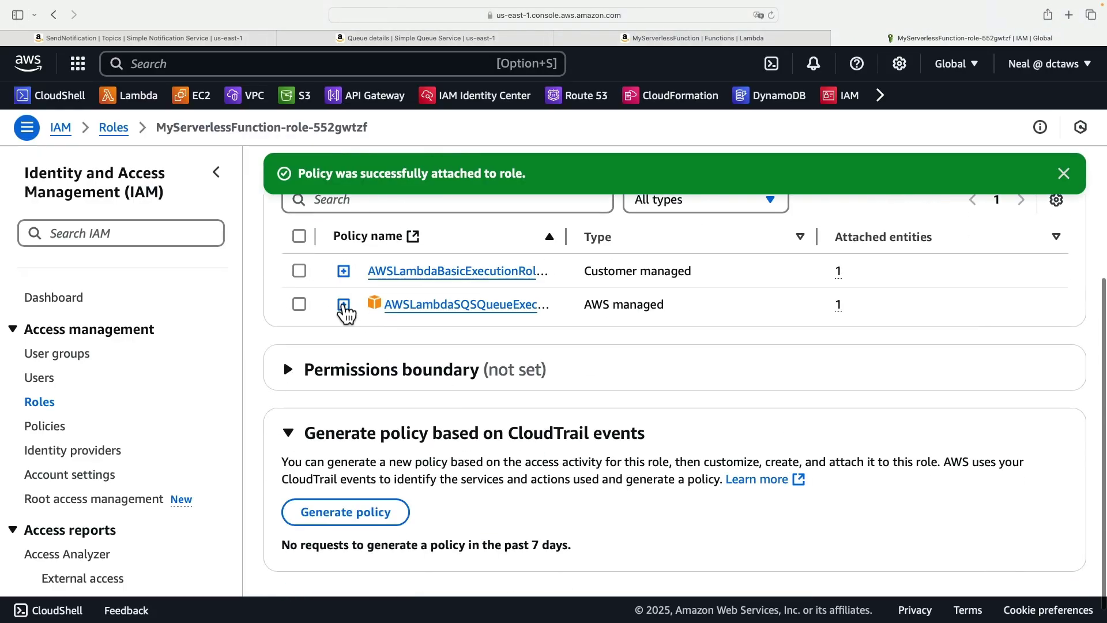
pyautogui.click(343, 305)
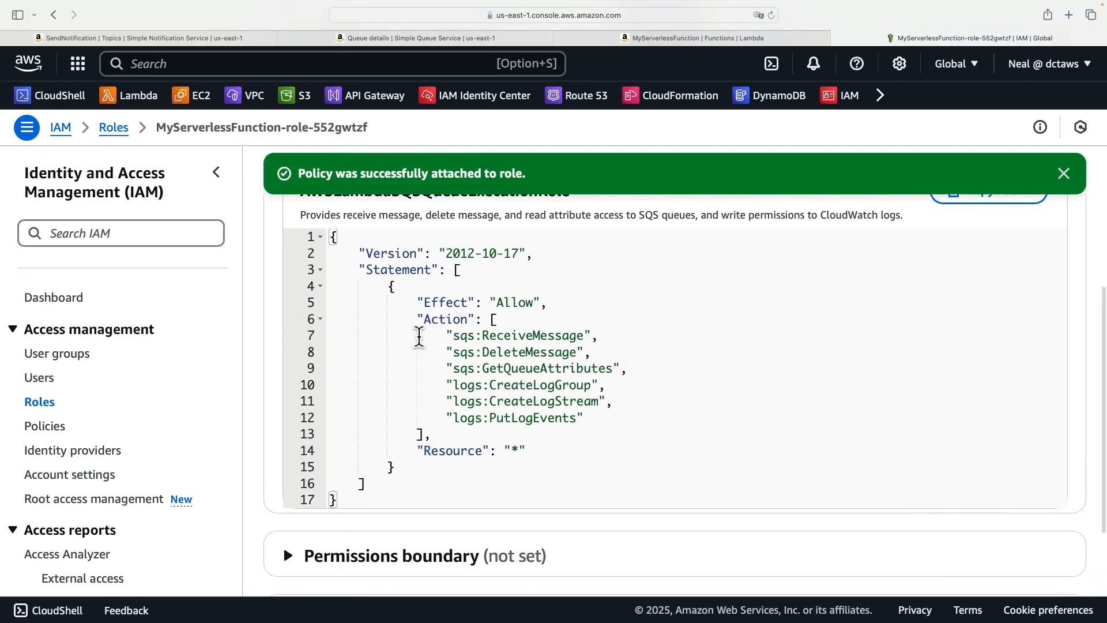
pyautogui.moveTo(455, 335)
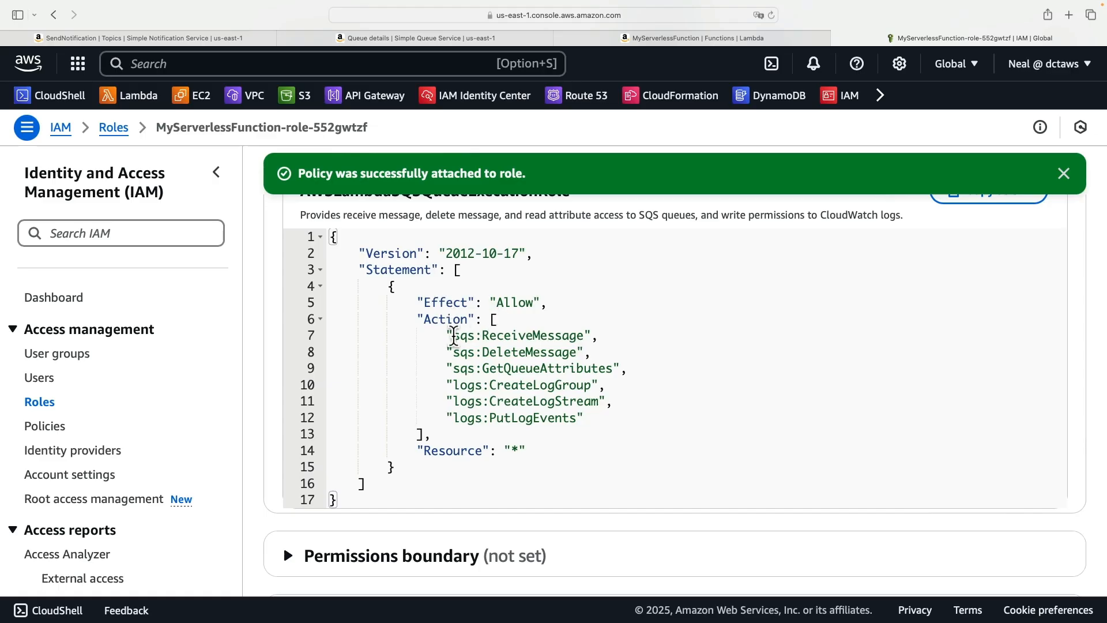
pyautogui.doubleClick(463, 336)
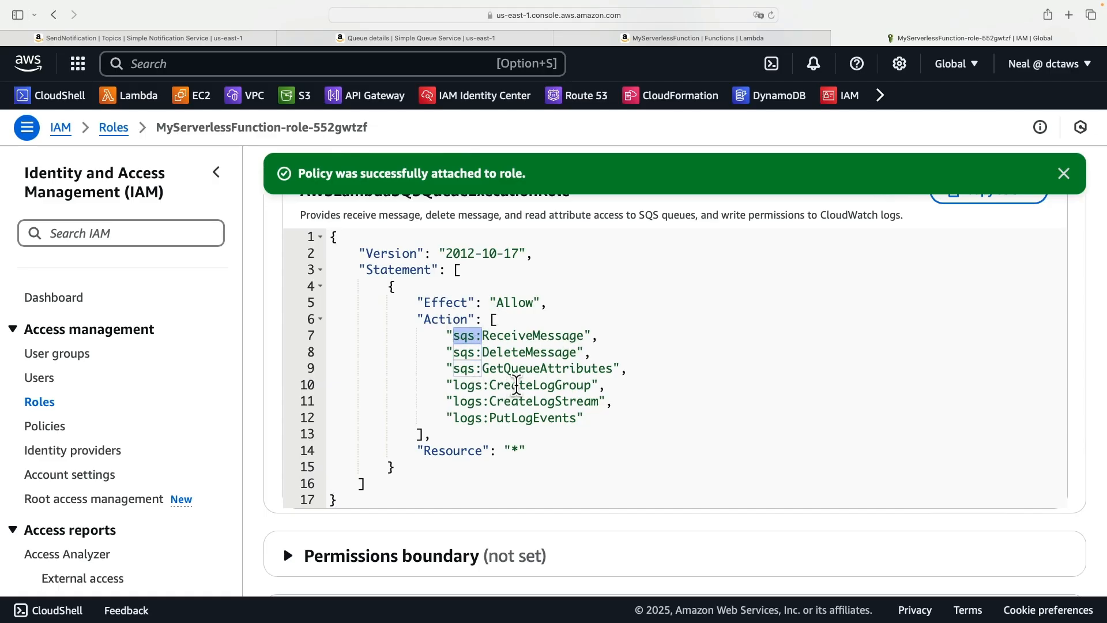
pyautogui.moveTo(482, 428)
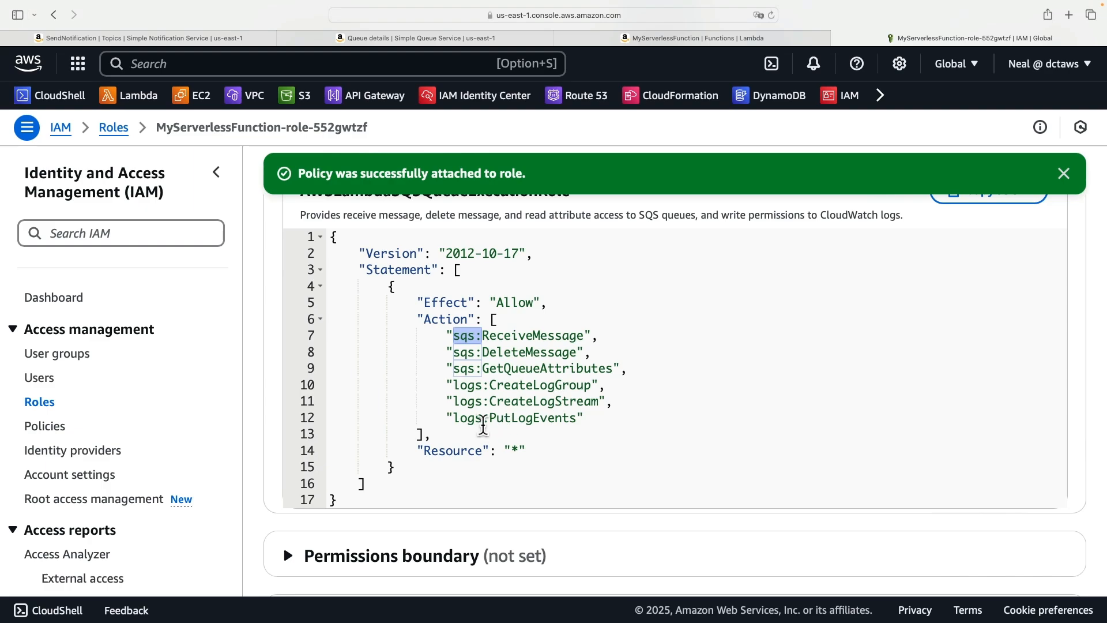
pyautogui.moveTo(452, 385); pyautogui.dragTo(584, 418)
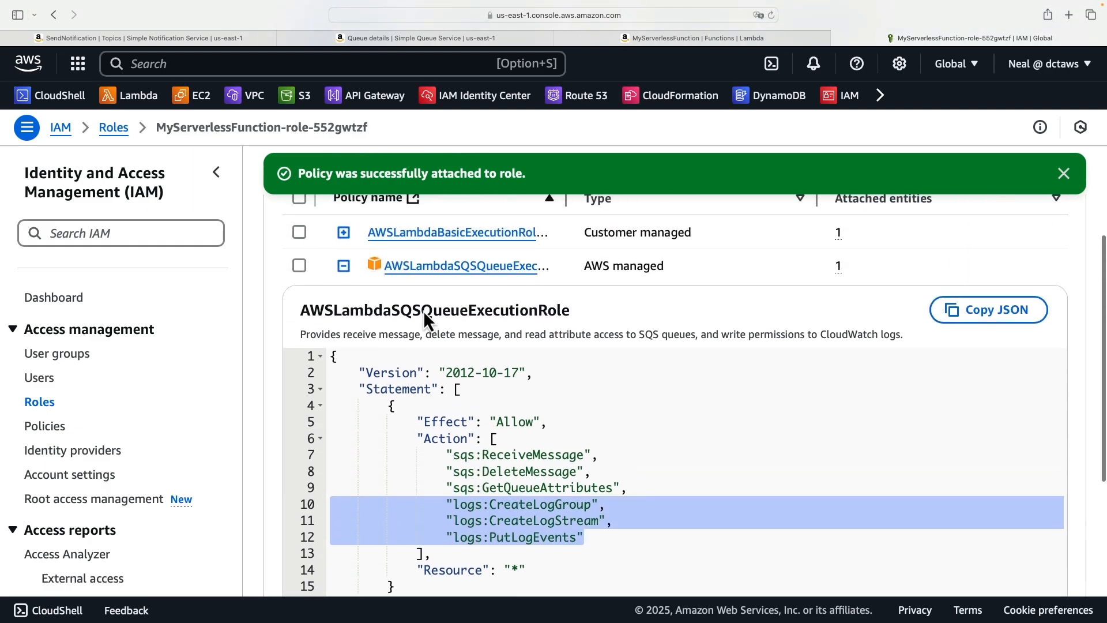
pyautogui.scroll(-3)
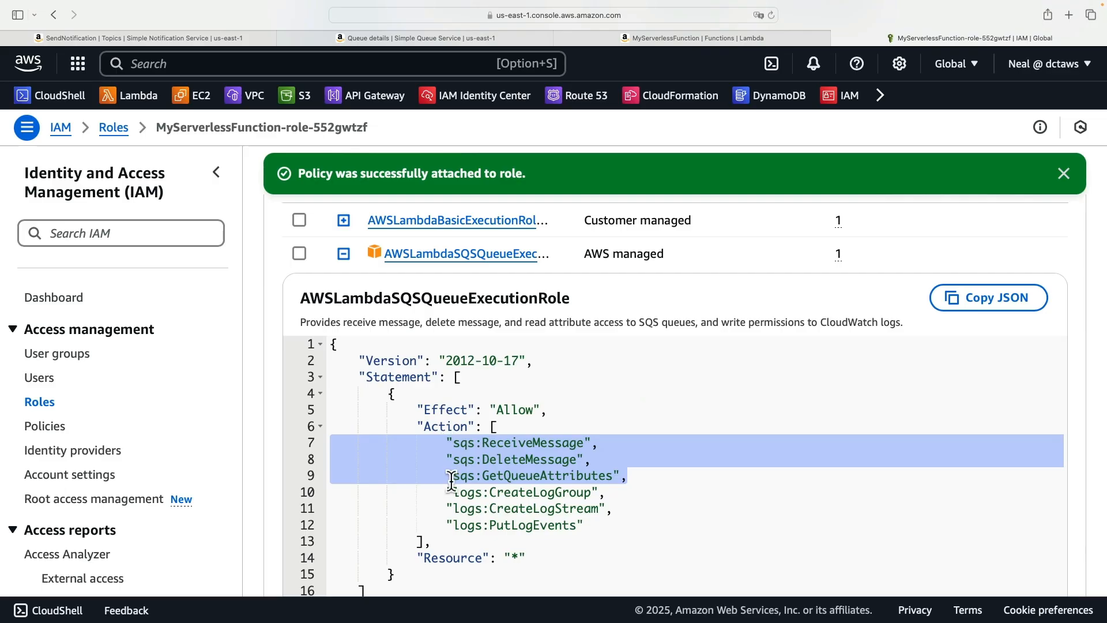
pyautogui.moveTo(465, 476)
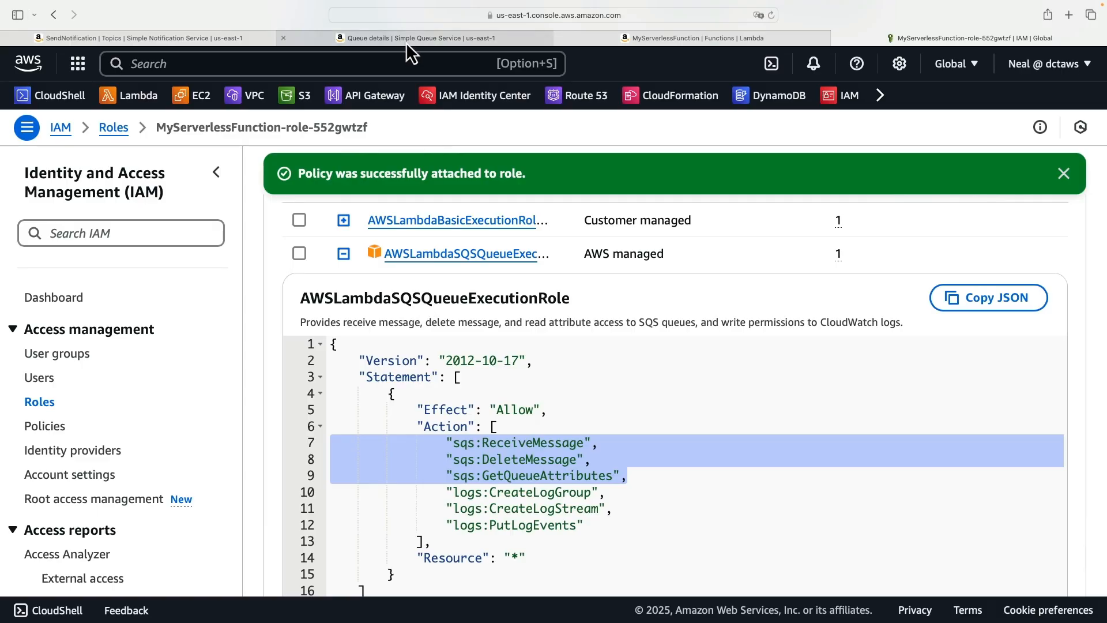
# - On MySQSQueue's Lambda triggers, configure MyServerlessFunction's ARN as the trigger and save
pyautogui.click(417, 38)
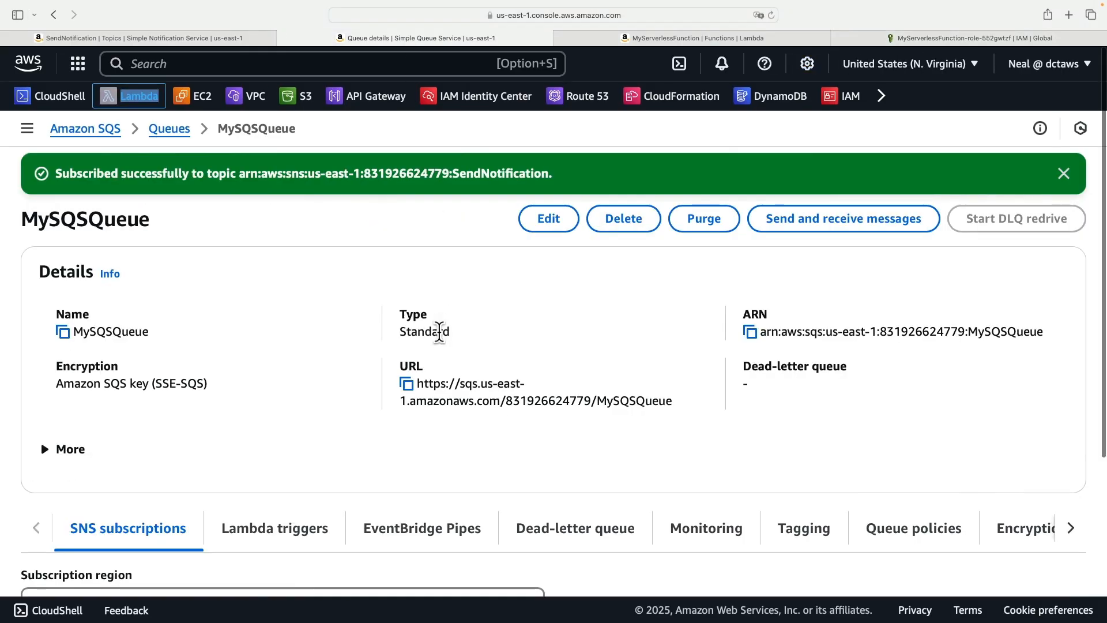
pyautogui.scroll(-3)
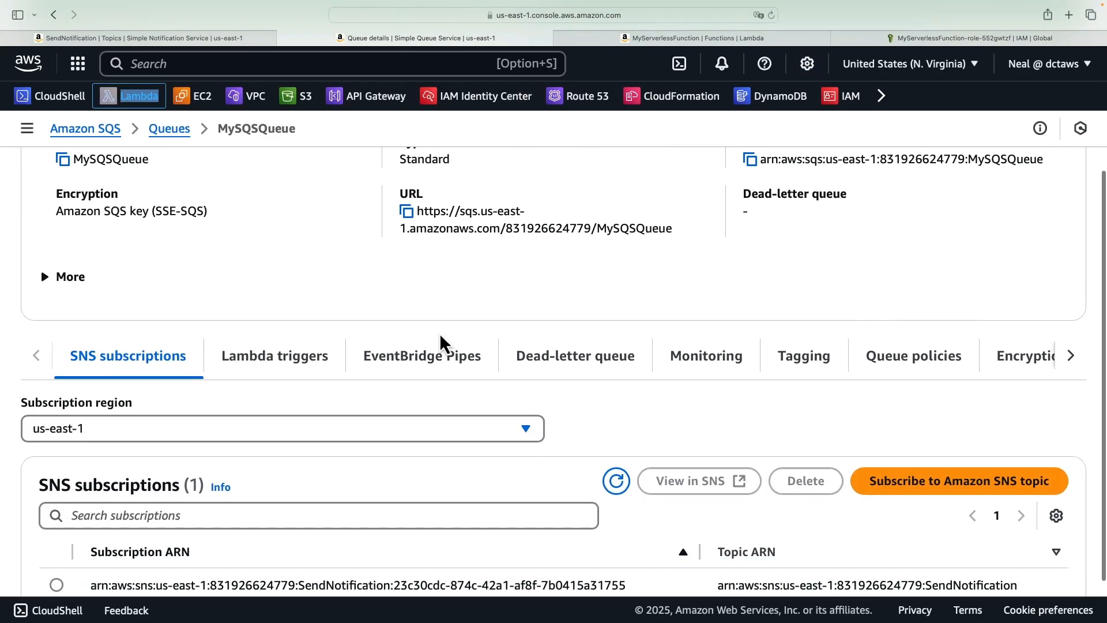
pyautogui.click(274, 356)
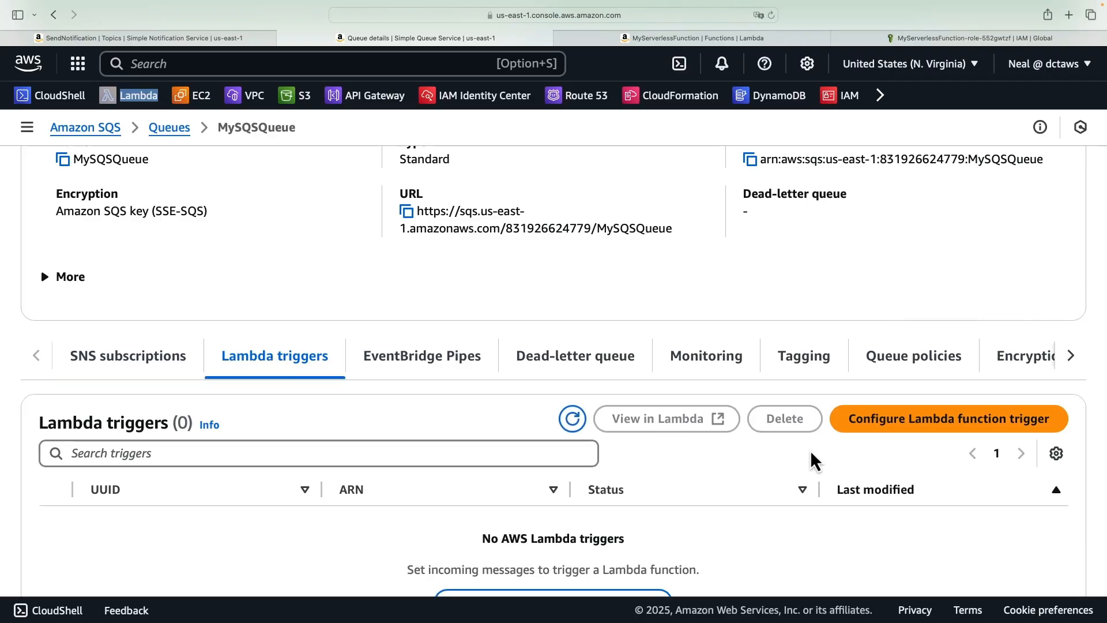
pyautogui.click(948, 419)
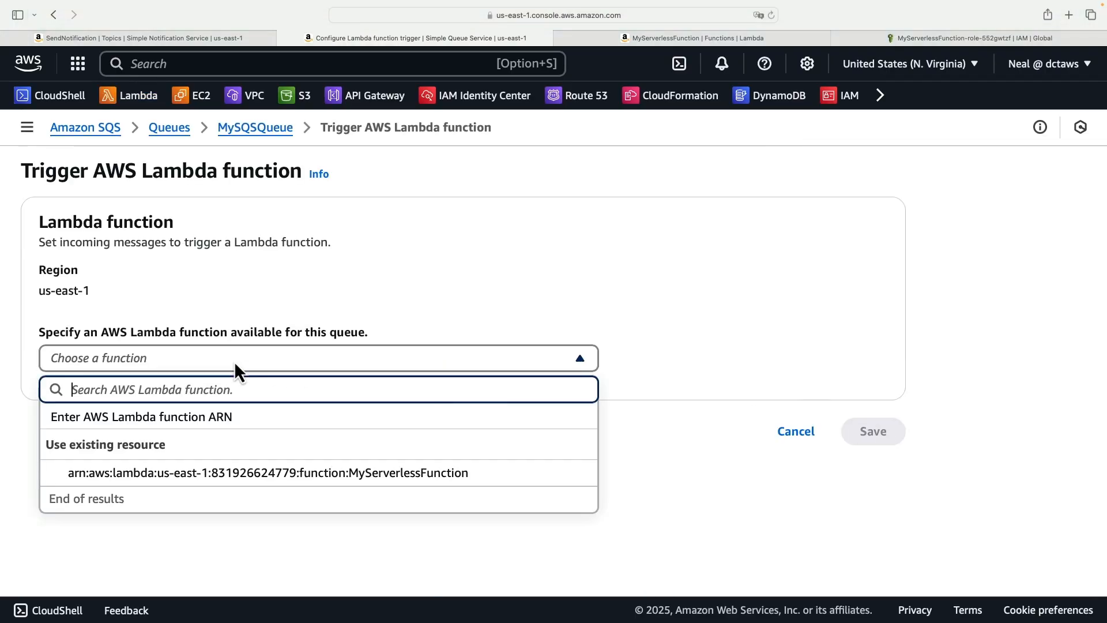
pyautogui.moveTo(146, 479)
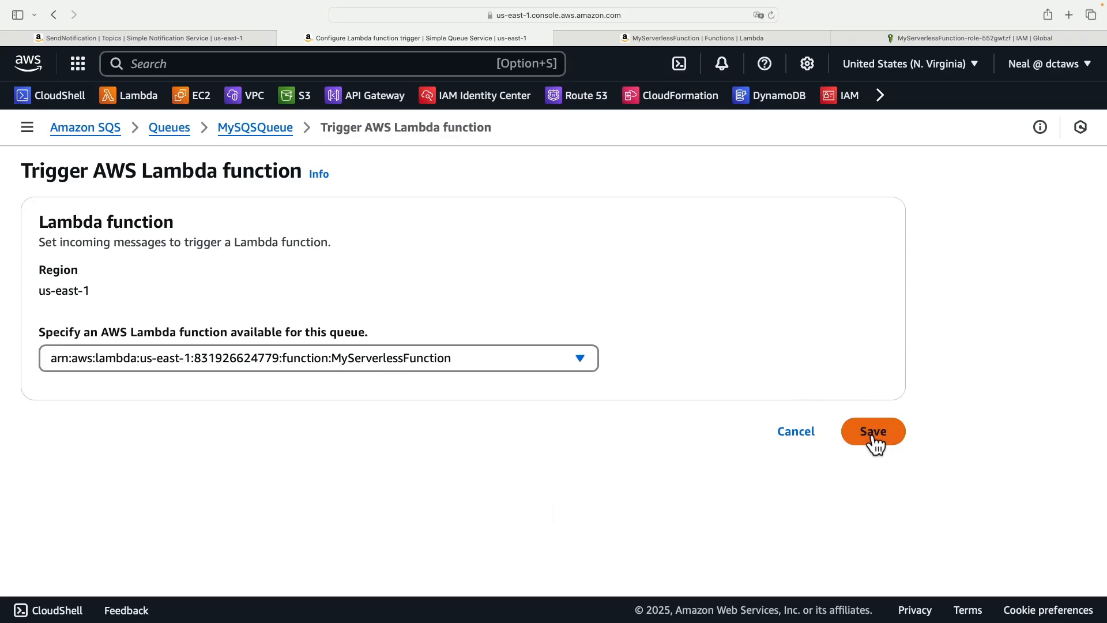
pyautogui.click(874, 432)
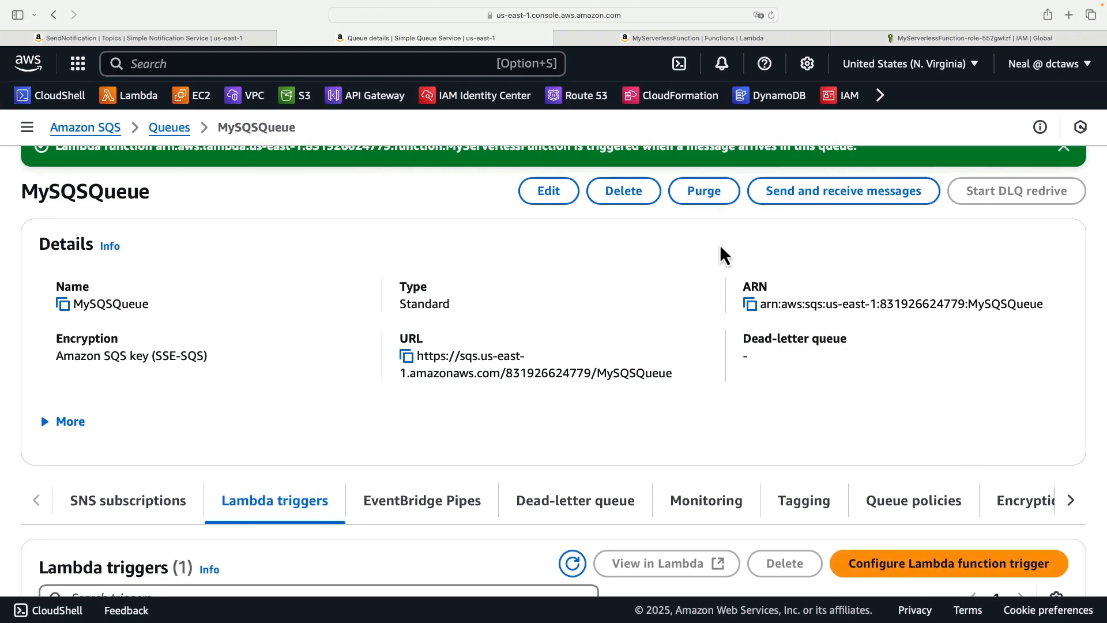
# - Publish to SendNotification a message with subject 'My Serverless App' and body 'Sending a message from SNS'
pyautogui.click(133, 38)
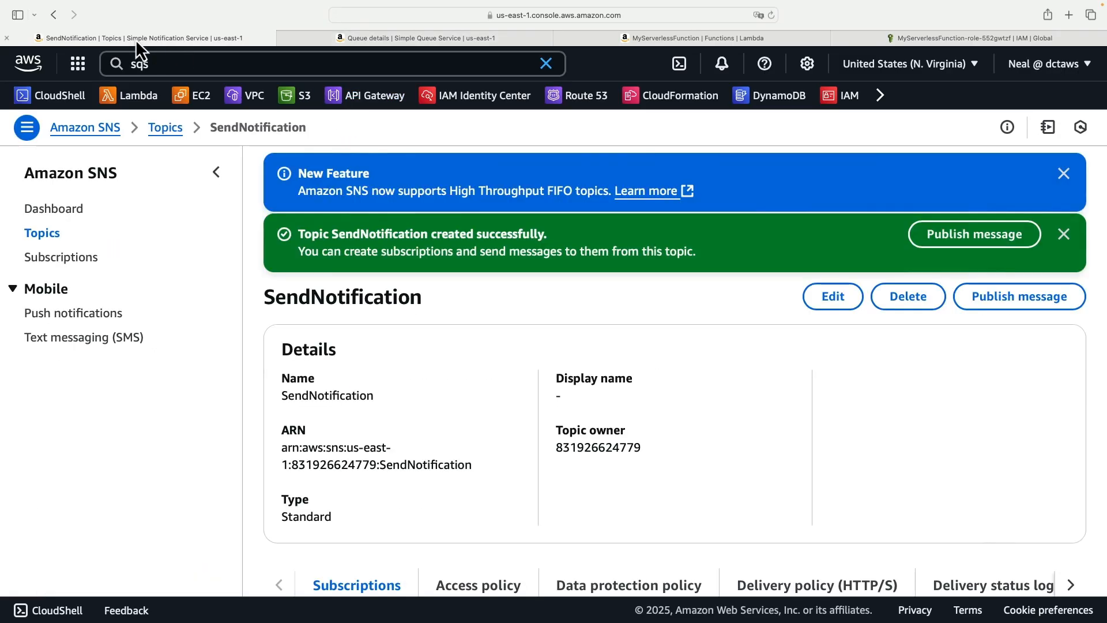
pyautogui.click(166, 127)
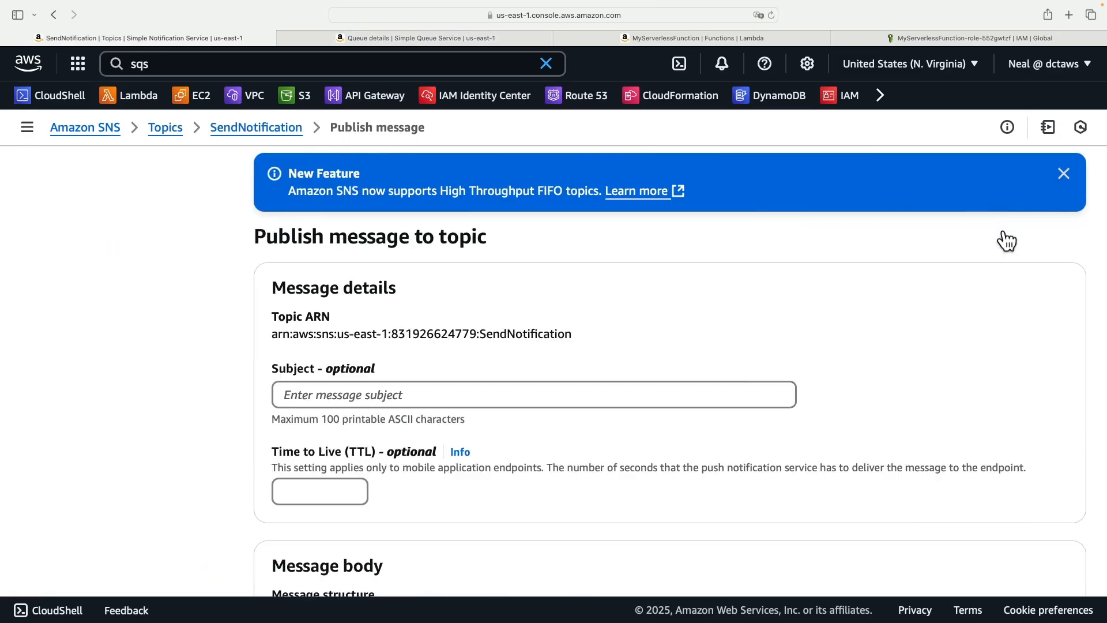
pyautogui.click(404, 394)
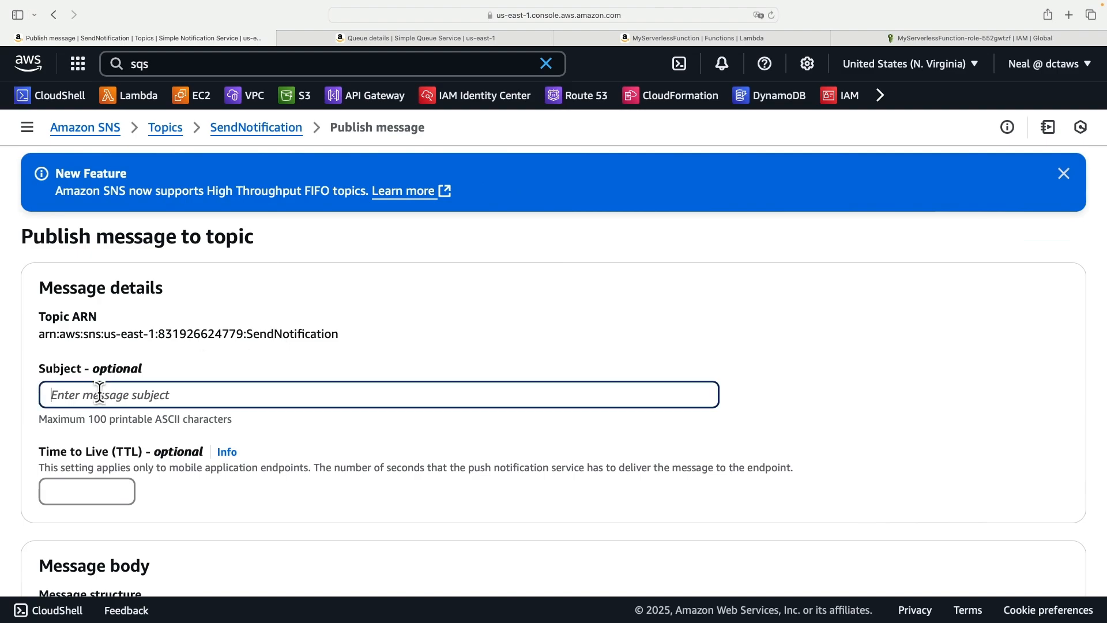
pyautogui.write('My Servers')
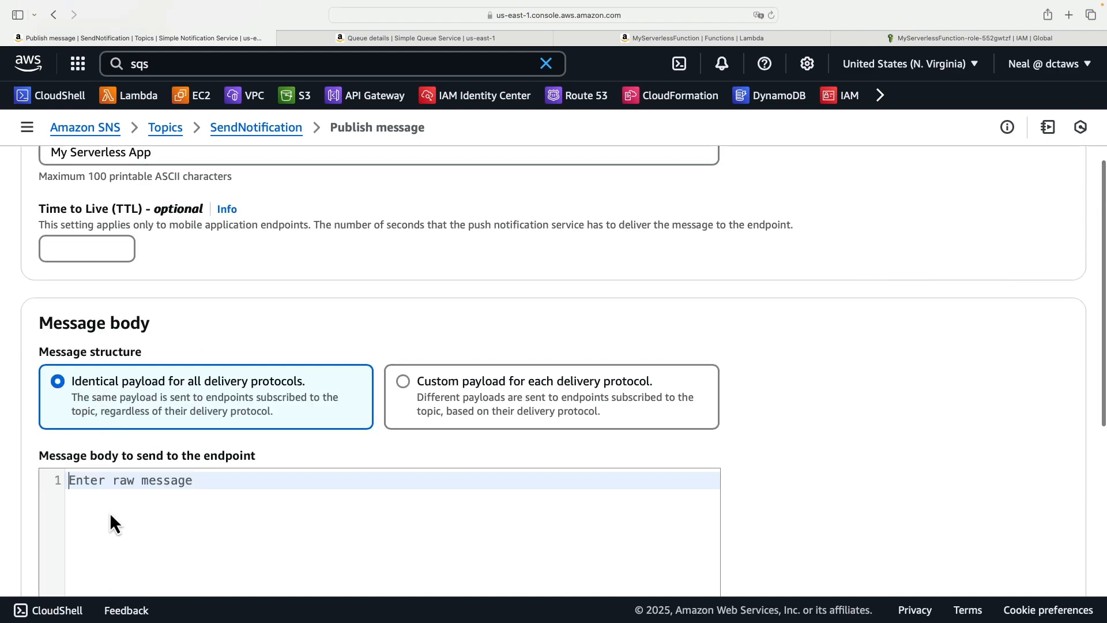
pyautogui.write('Sending a message from SN')
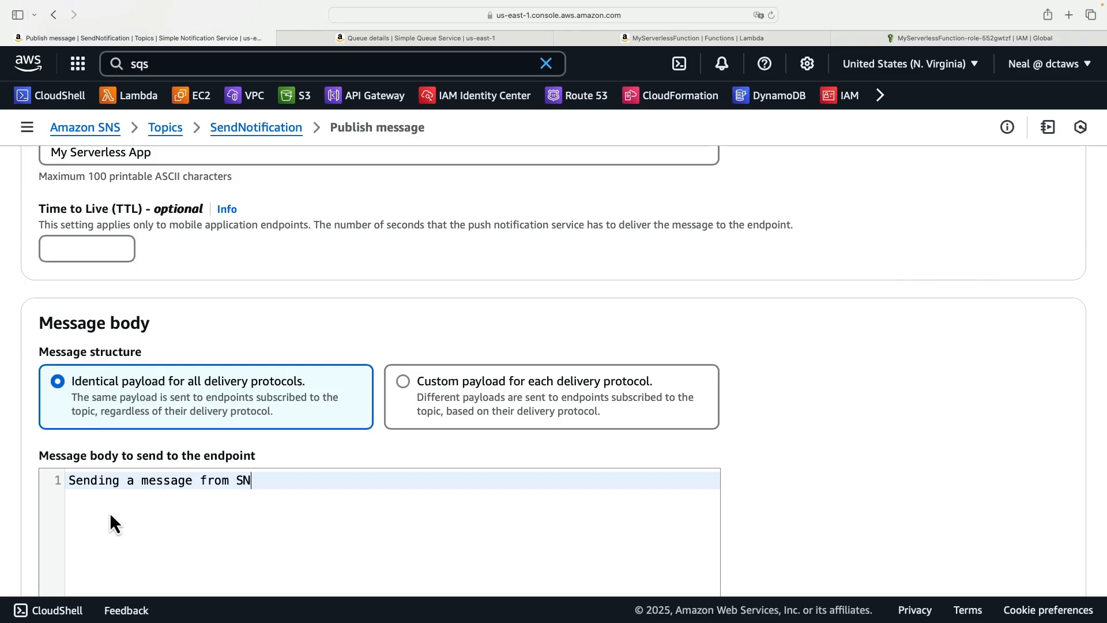
pyautogui.scroll(-3)
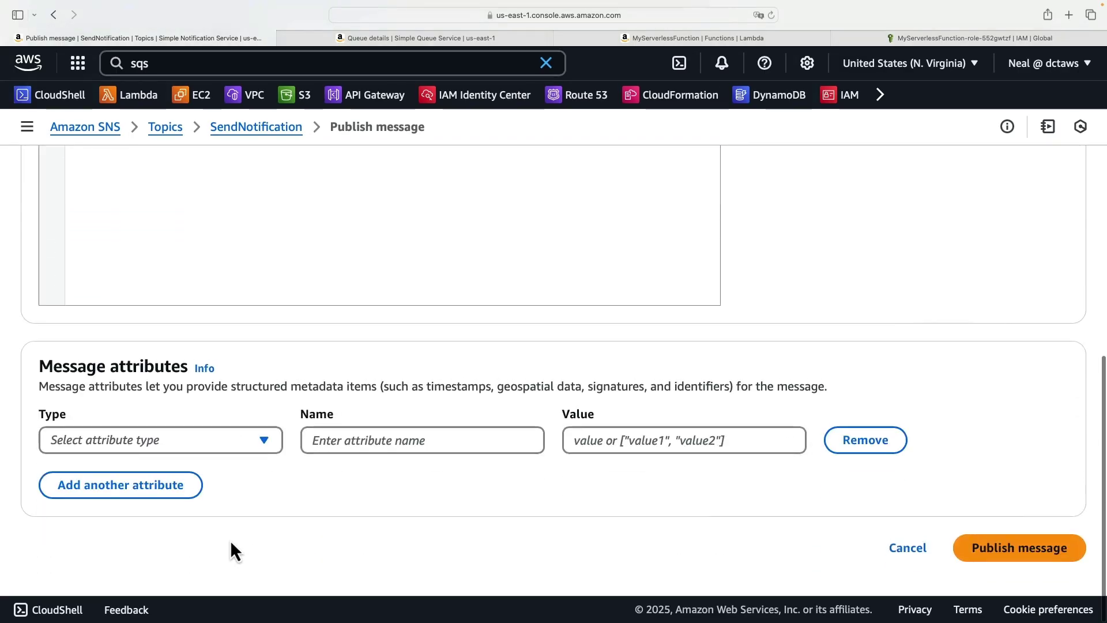
pyautogui.click(1020, 547)
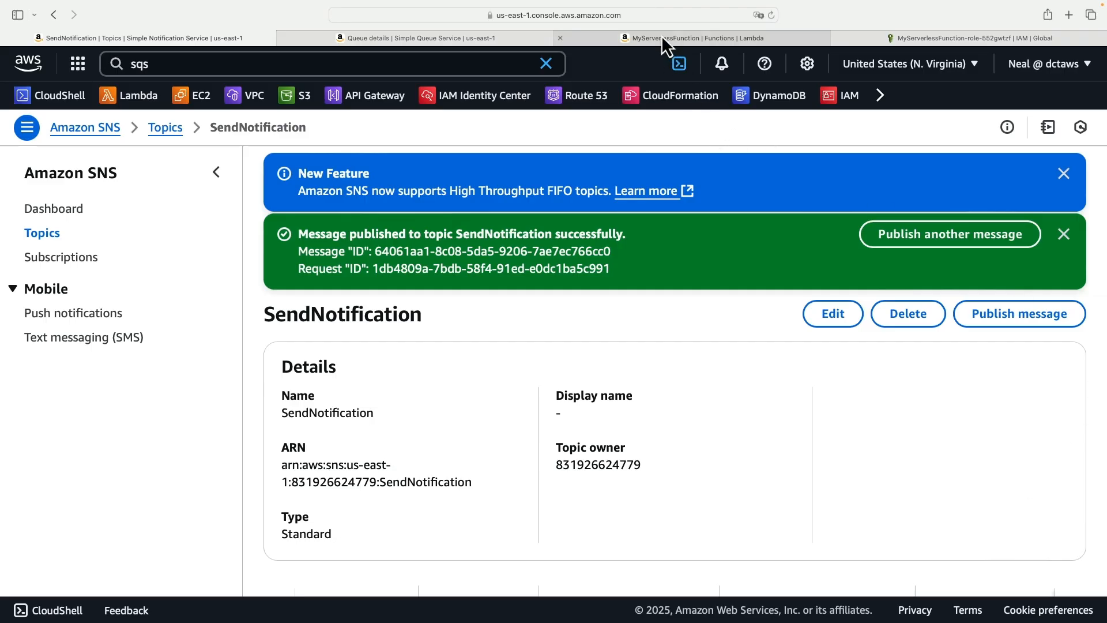
# - View MyServerlessFunction's CloudWatch logs showing the received SNS message 'My Serverless App'
pyautogui.click(691, 37)
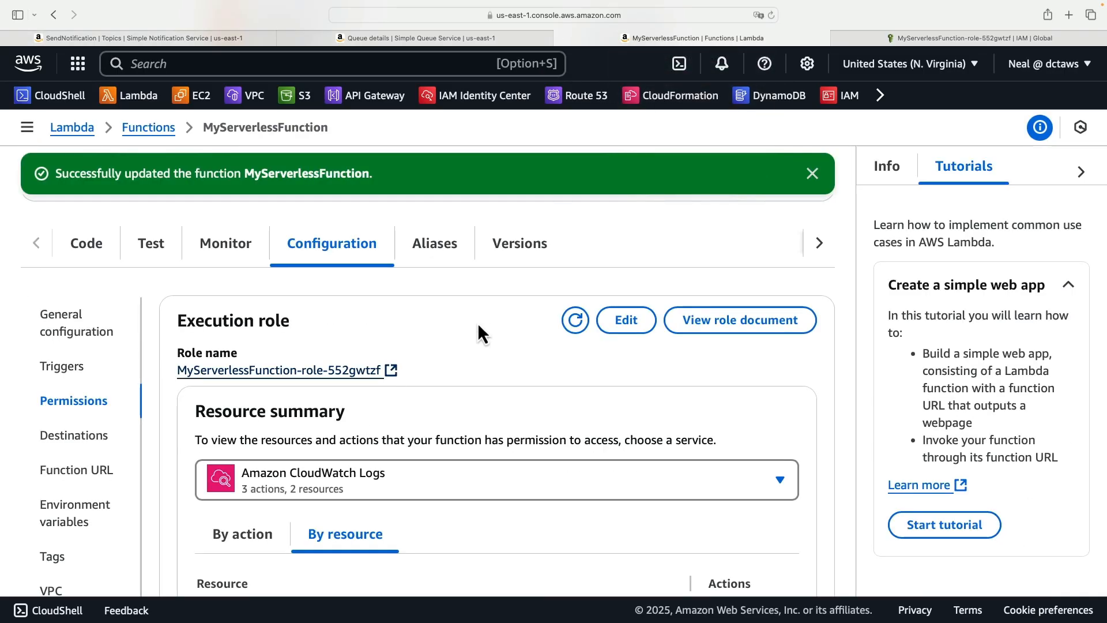
pyautogui.moveTo(226, 257)
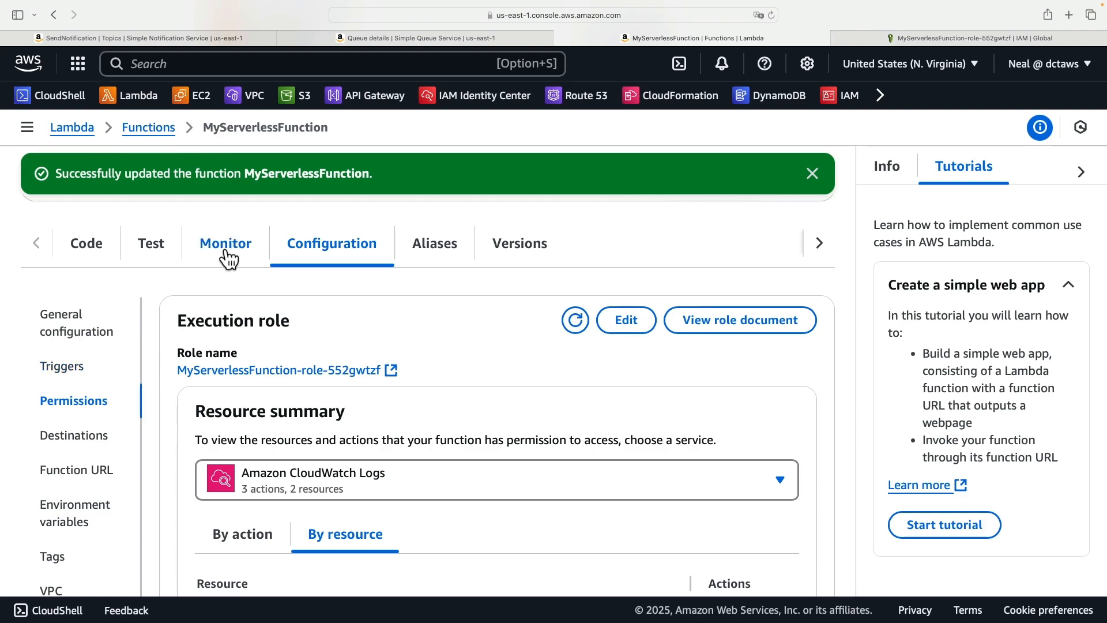
pyautogui.click(226, 243)
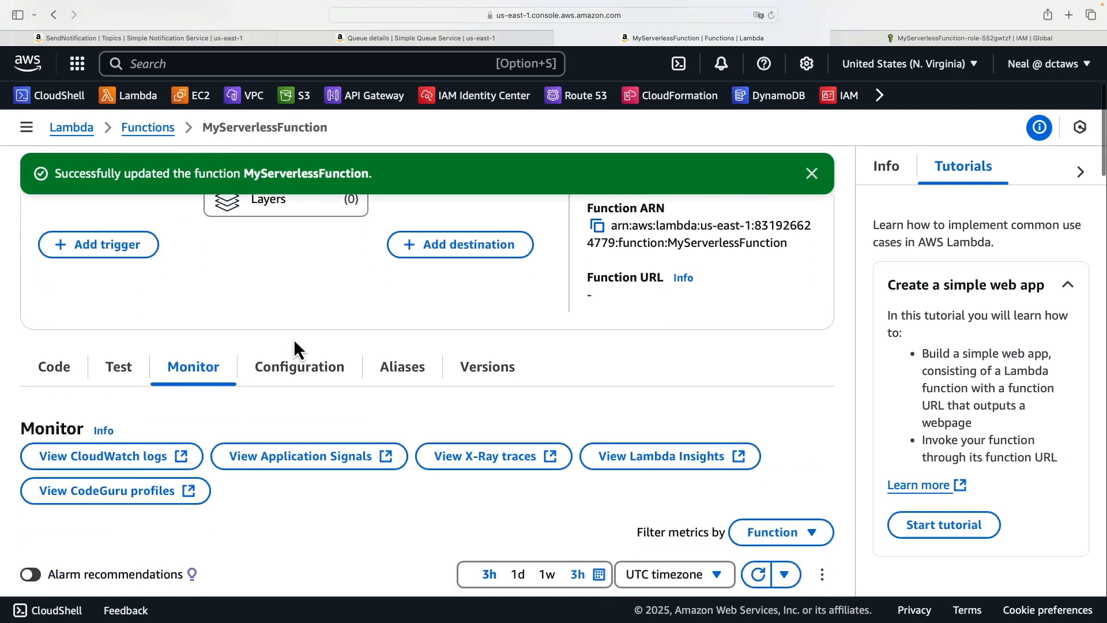
pyautogui.click(111, 456)
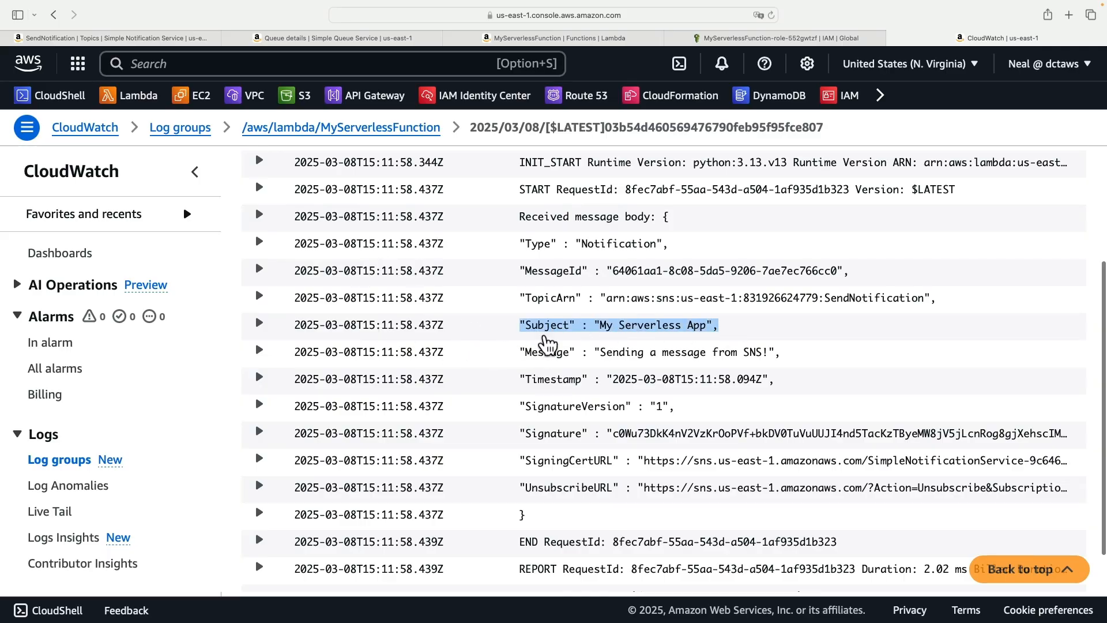
pyautogui.moveTo(641, 371)
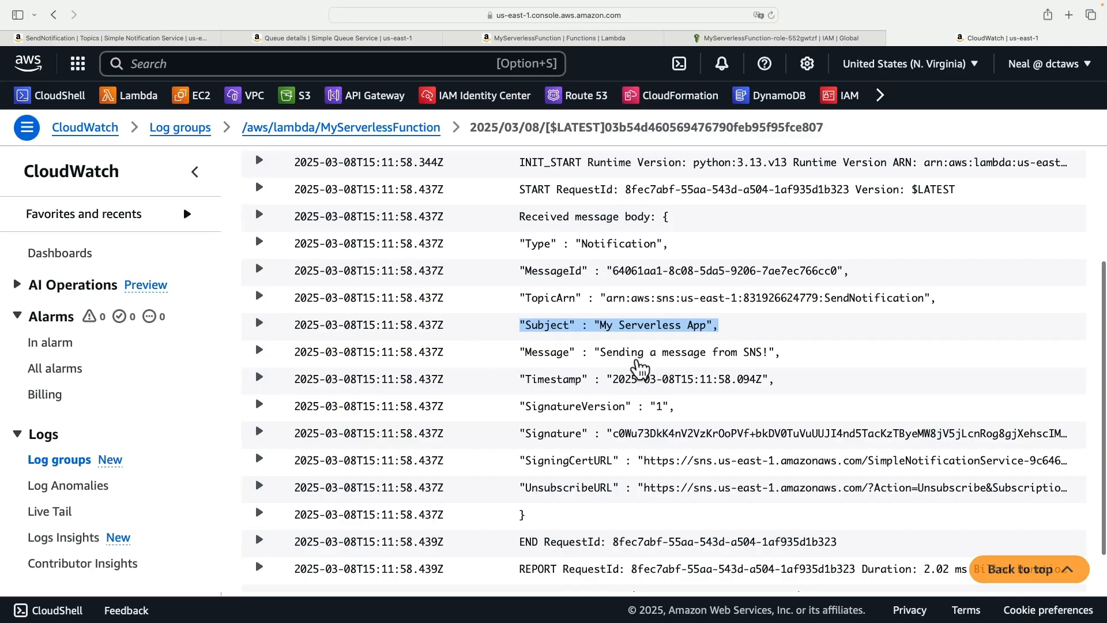